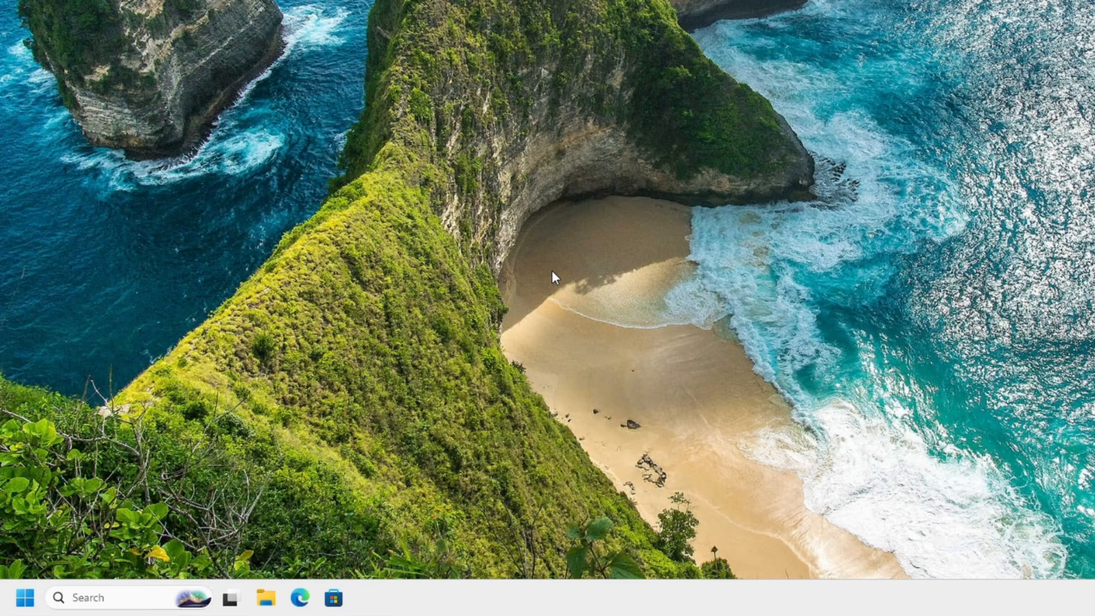
{"action": "mouse_move", "coordinate": [103, 598]}
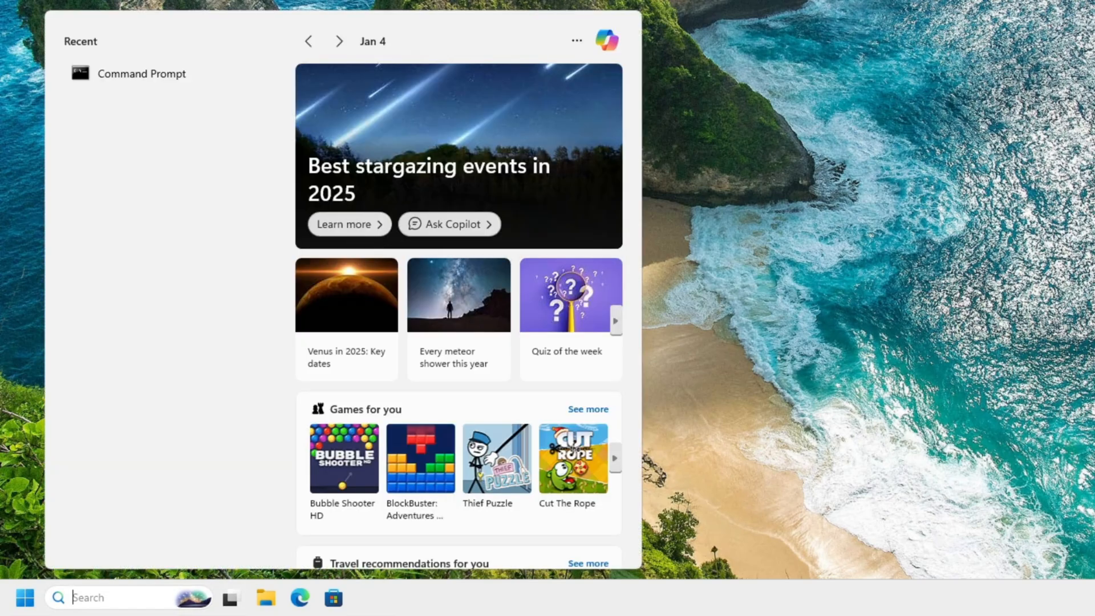
Search for cmd and launch Command Prompt as administrator.
{"action": "type", "text": "cmd"}
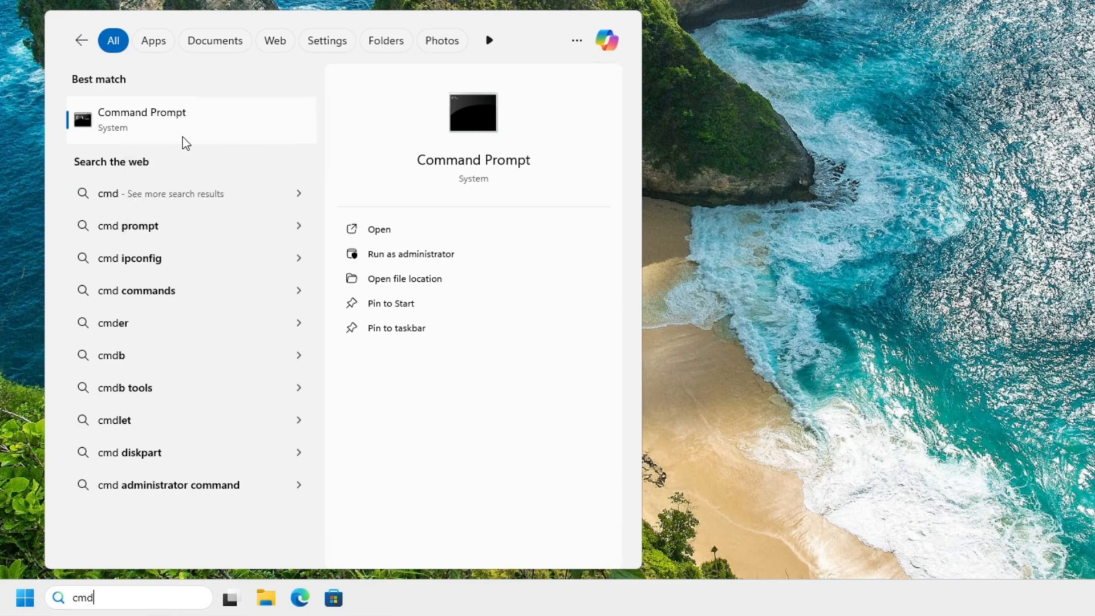
{"action": "left_click", "coordinate": [411, 253]}
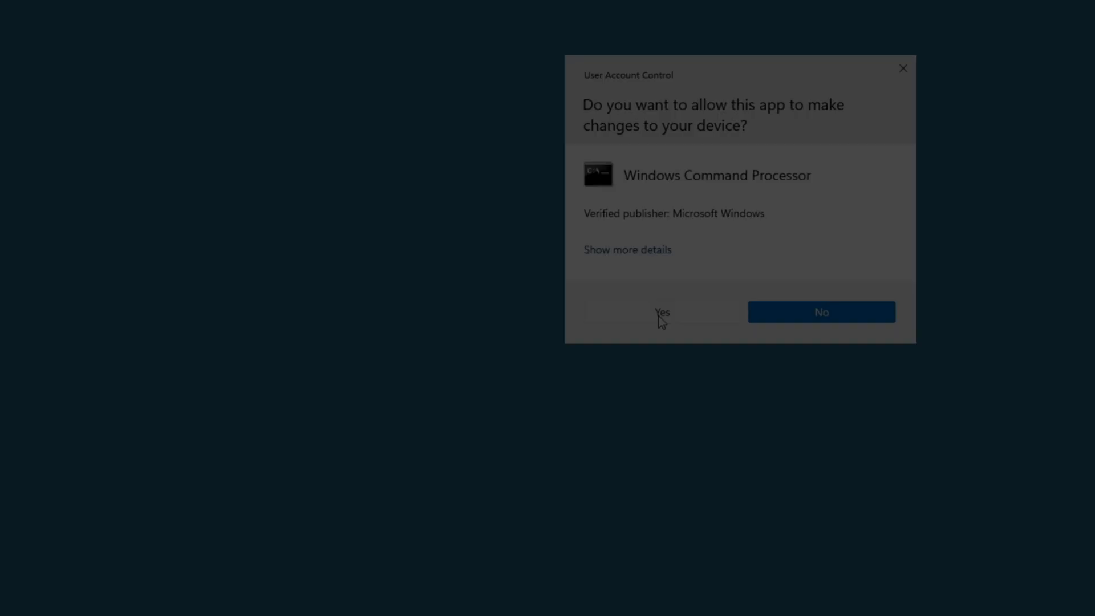
Approve the UAC prompt and run manage-bde -on C: to enable BitLocker with a TPM protector.
{"action": "left_click", "coordinate": [662, 311]}
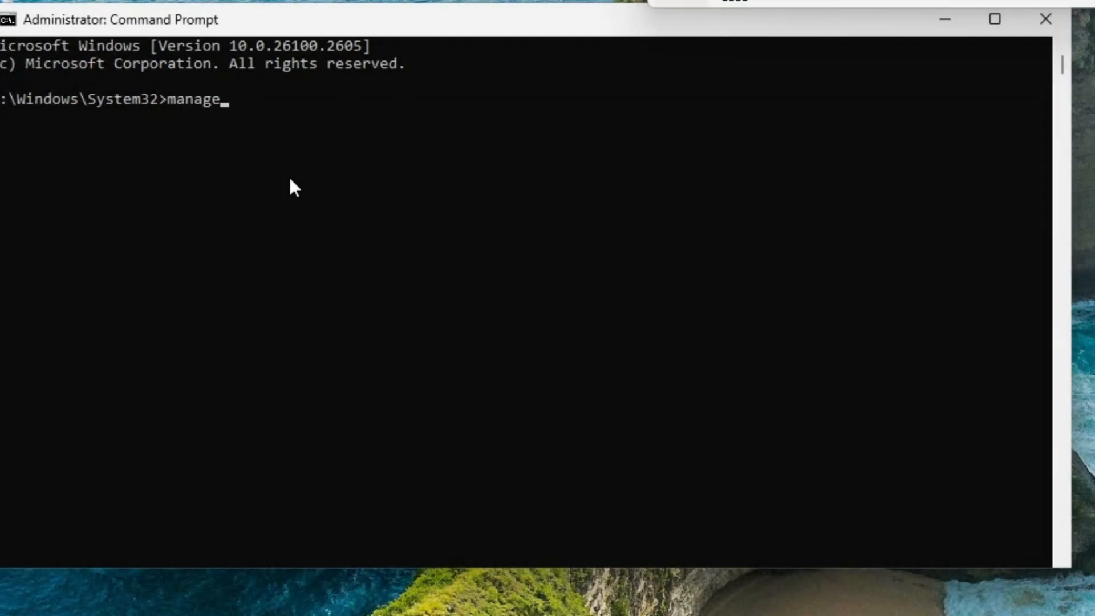
{"action": "type", "text": "-"}
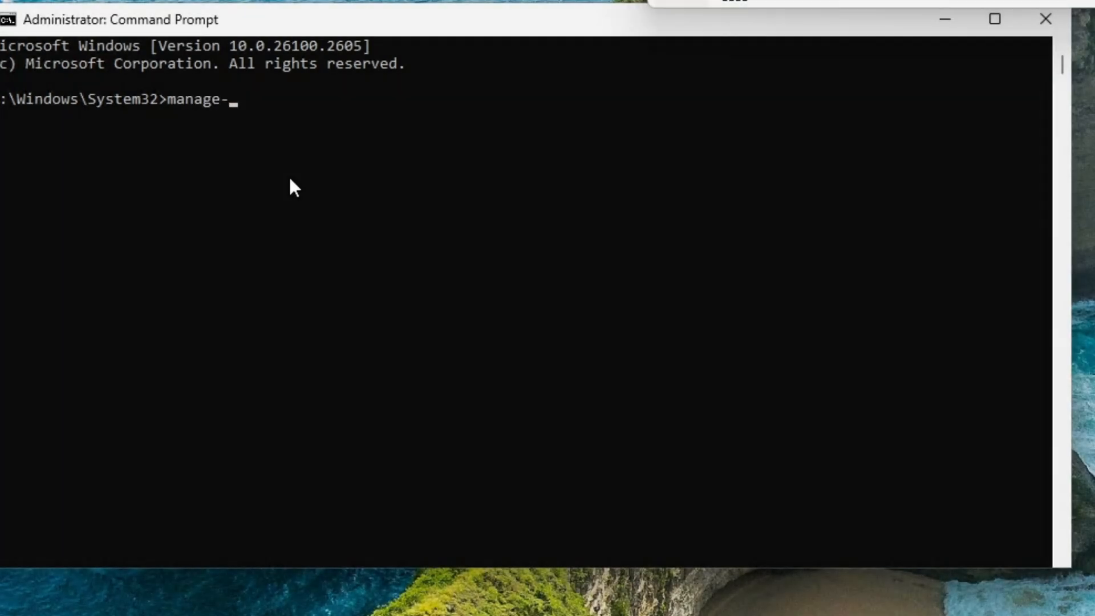
{"action": "type", "text": "bde"}
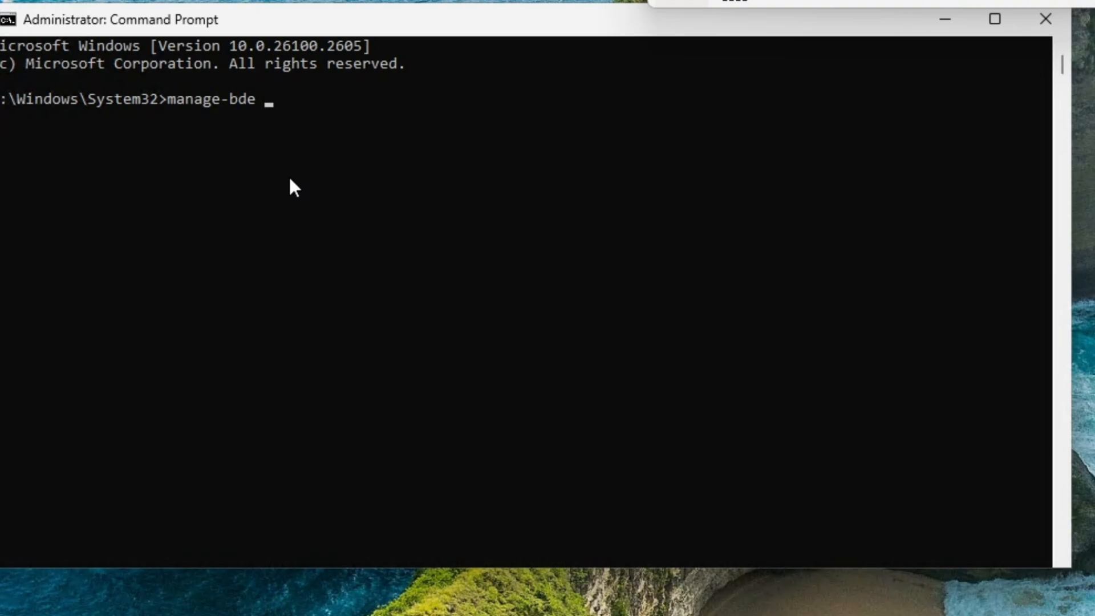
{"action": "type", "text": "-"}
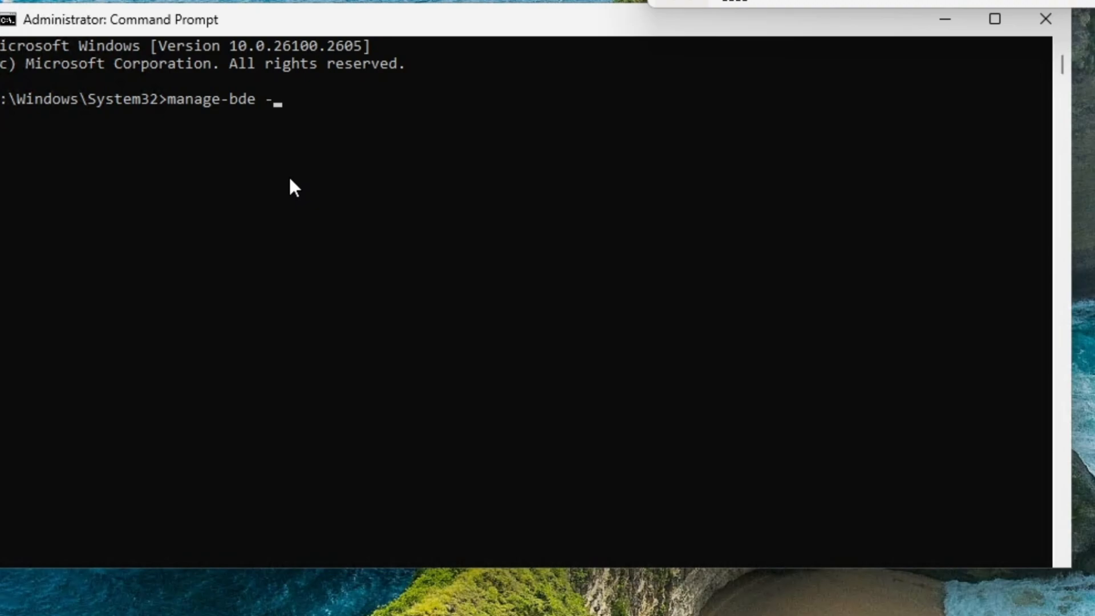
{"action": "type", "text": "on"}
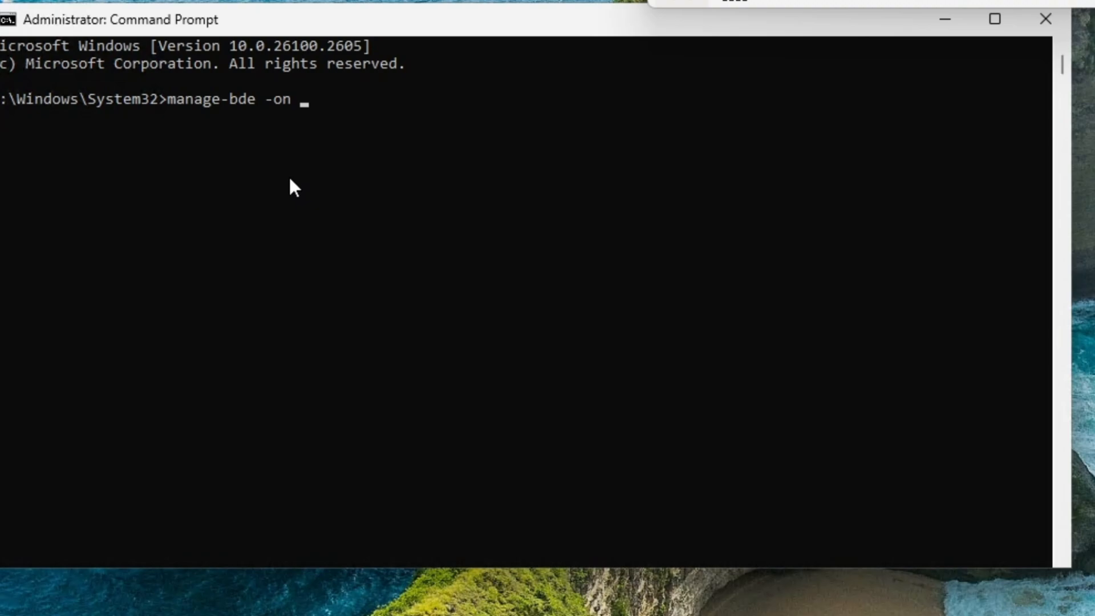
{"action": "type", "text": "C"}
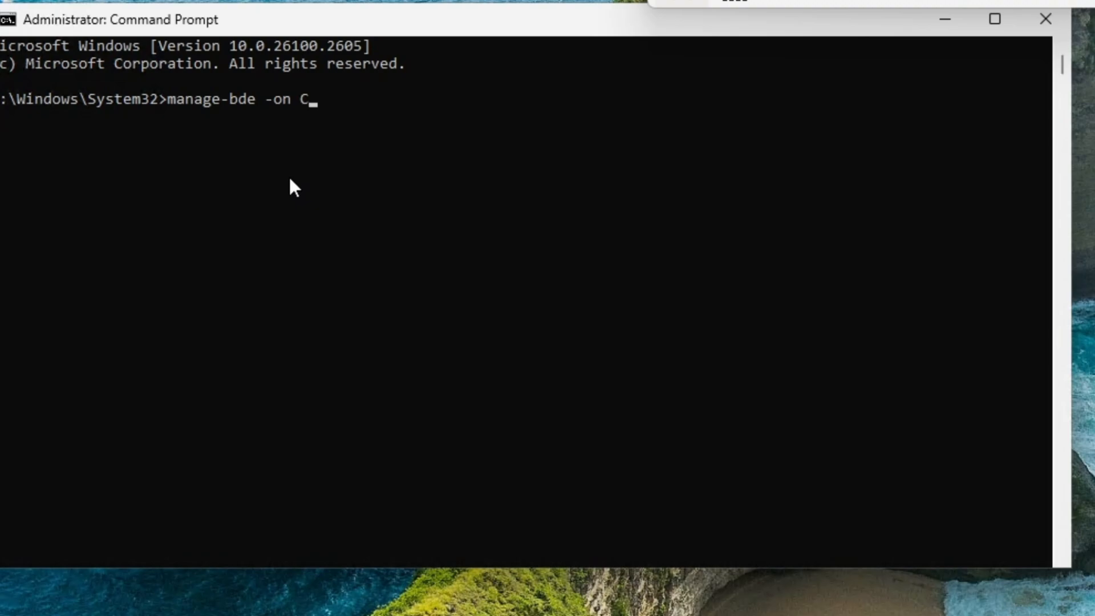
{"action": "type", "text": ":"}
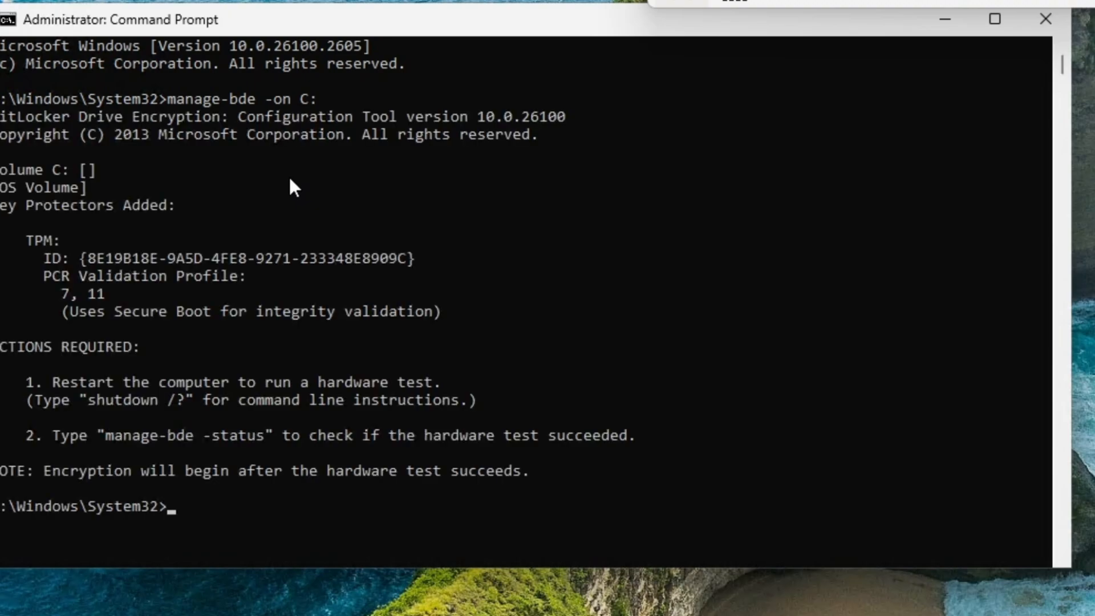
{"action": "mouse_move", "coordinate": [349, 303]}
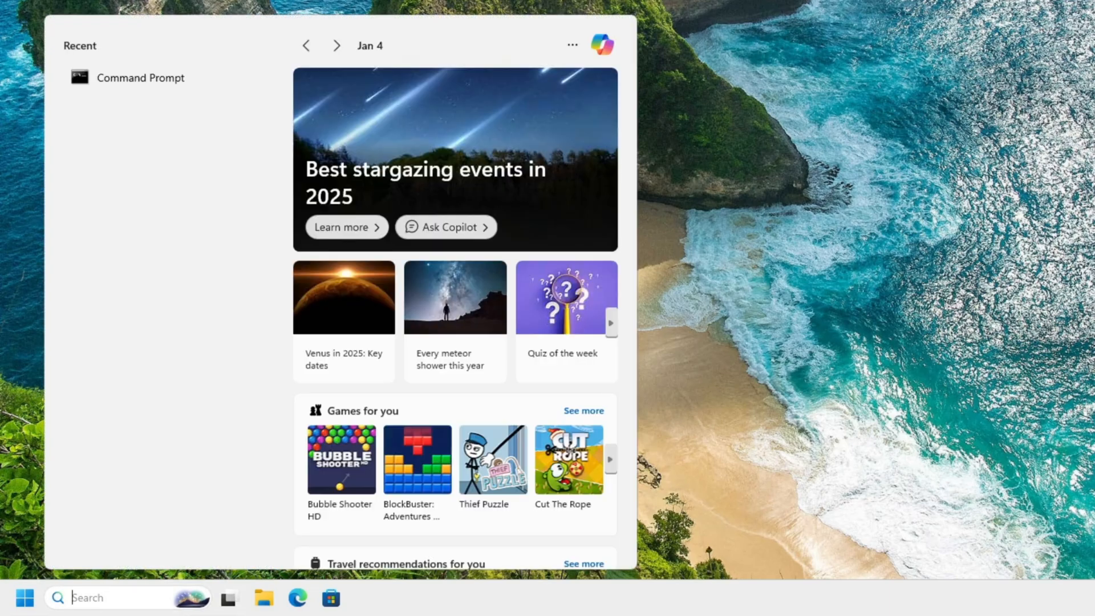
Reopen an elevated Command Prompt and run manage-bde -status to confirm C: is fully encrypted.
{"action": "left_click", "coordinate": [140, 78]}
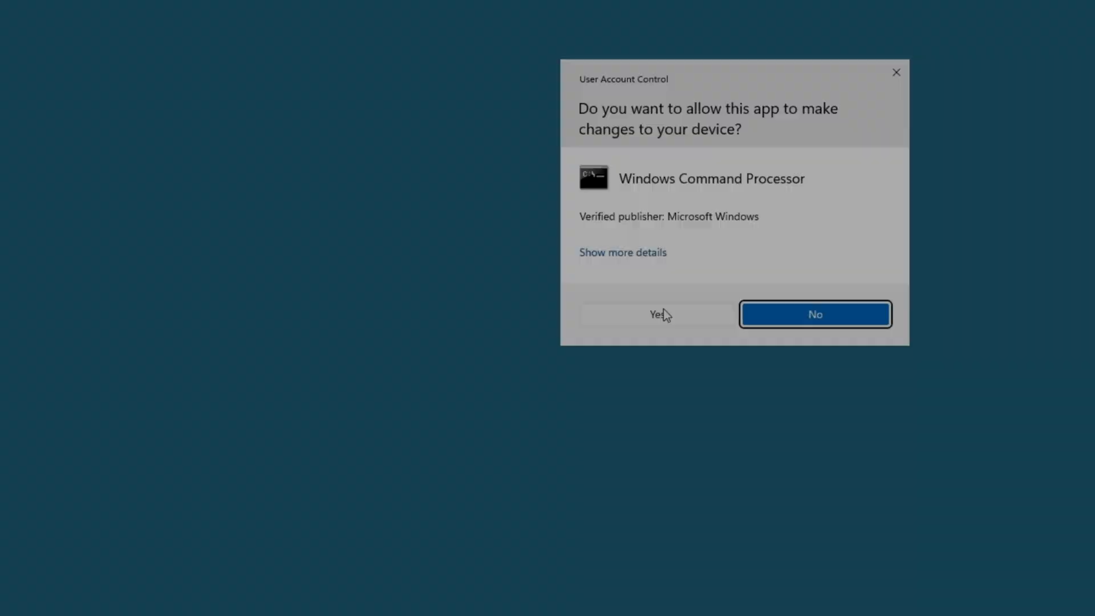
{"action": "left_click", "coordinate": [657, 314]}
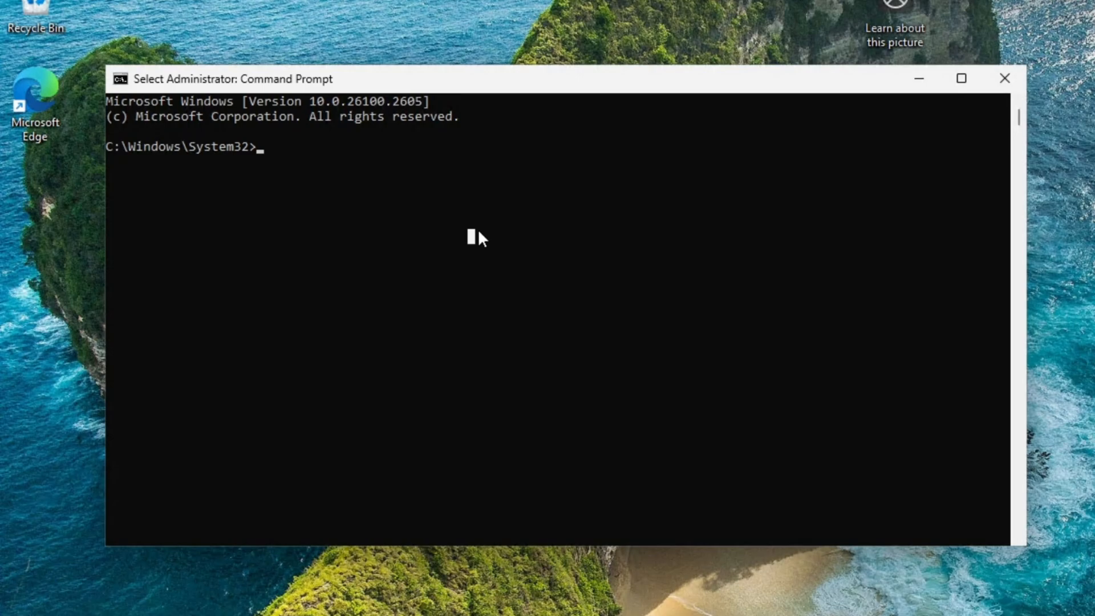
{"action": "type", "text": "manage"}
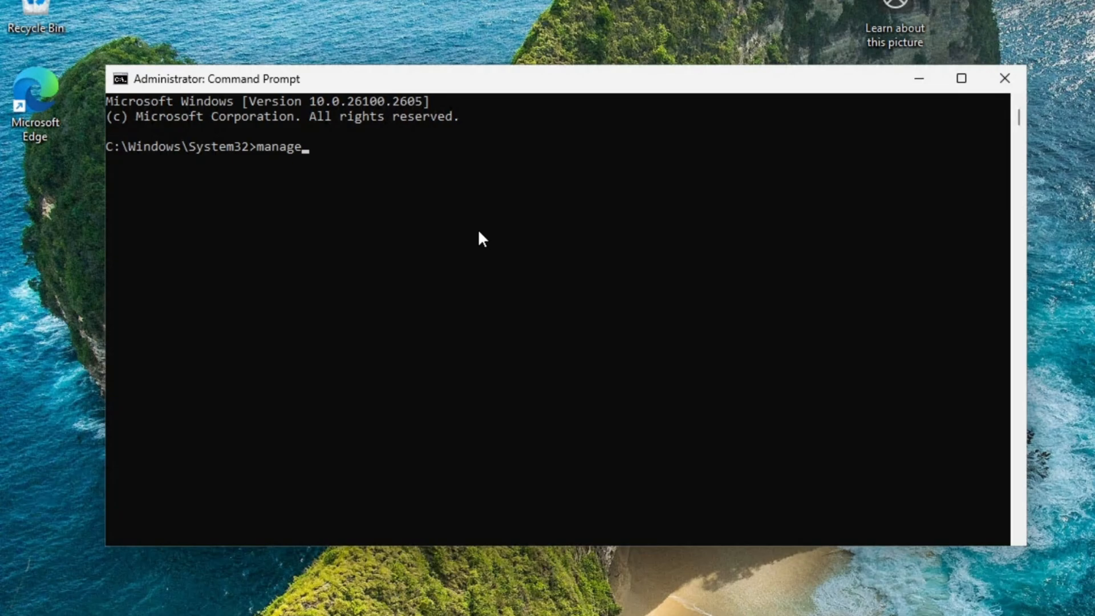
{"action": "type", "text": "-bde"}
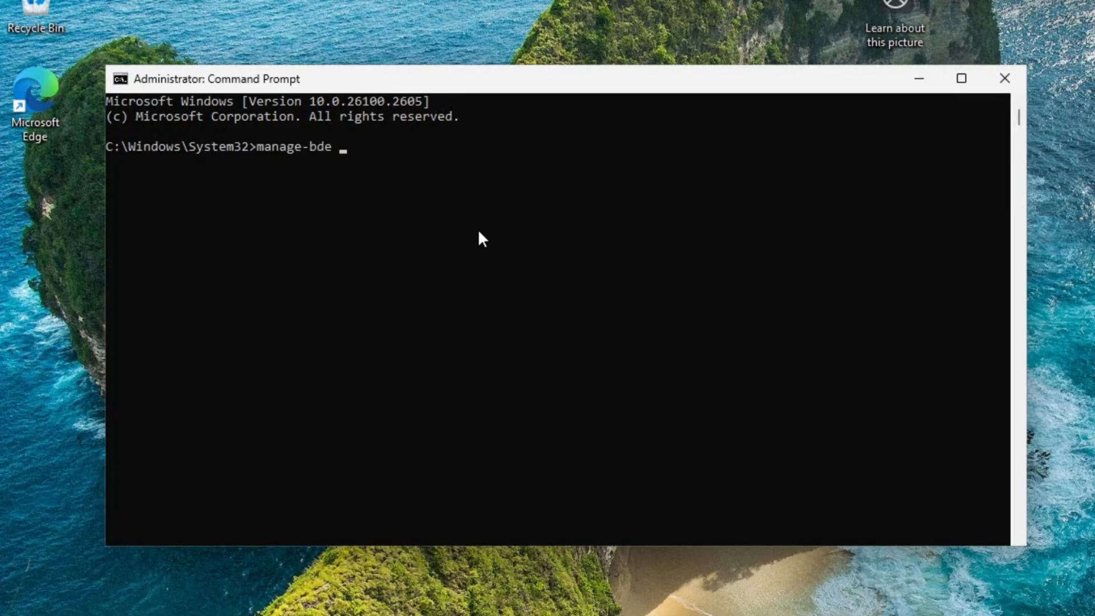
{"action": "type", "text": "status"}
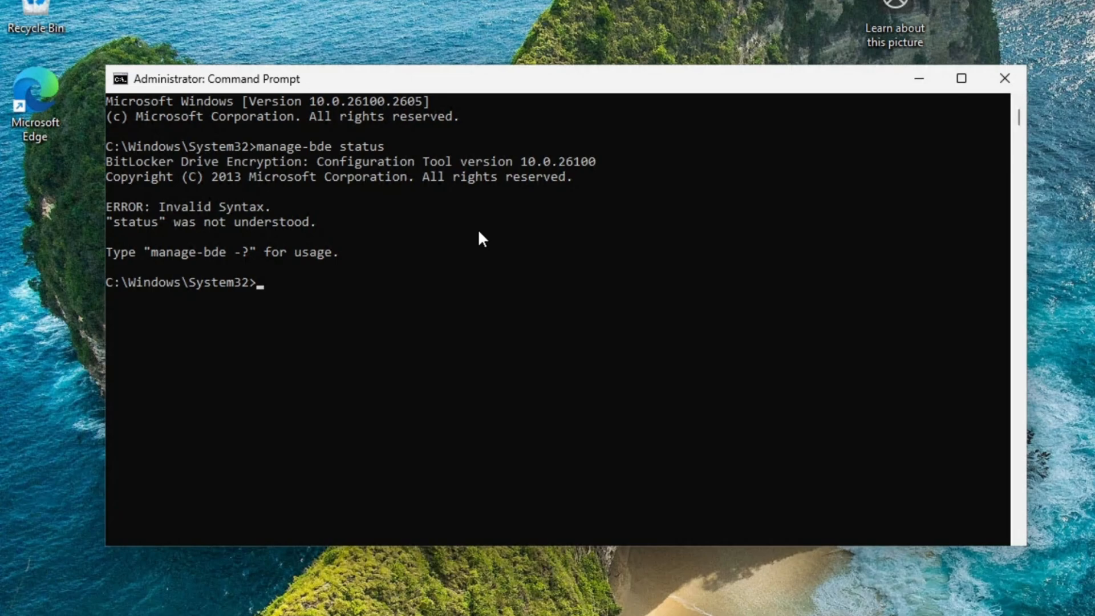
{"action": "type", "text": "manage-bde status"}
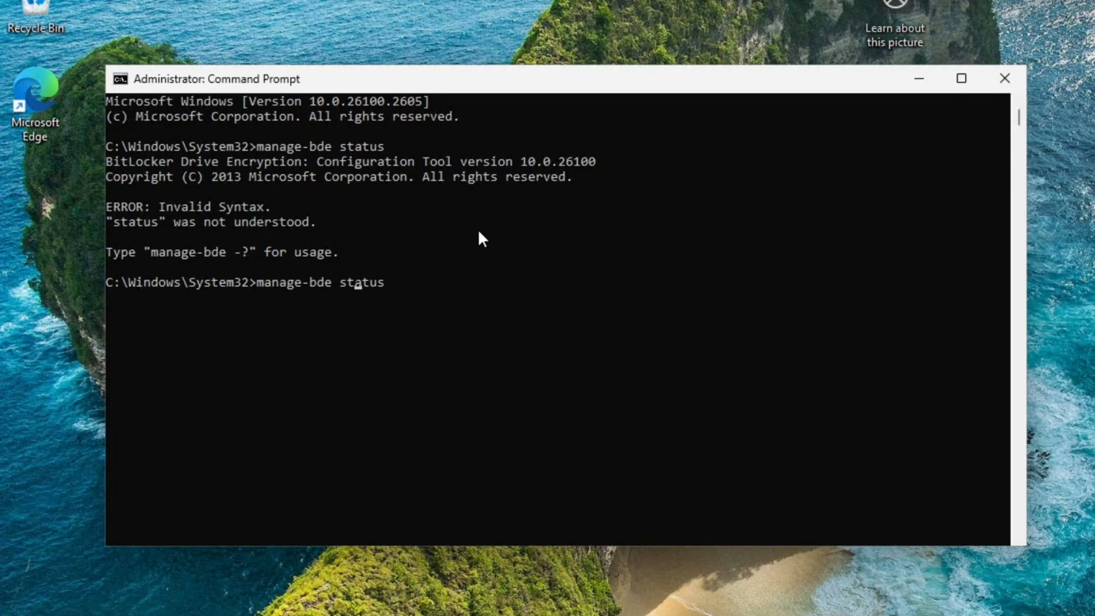
{"action": "type", "text": "-"}
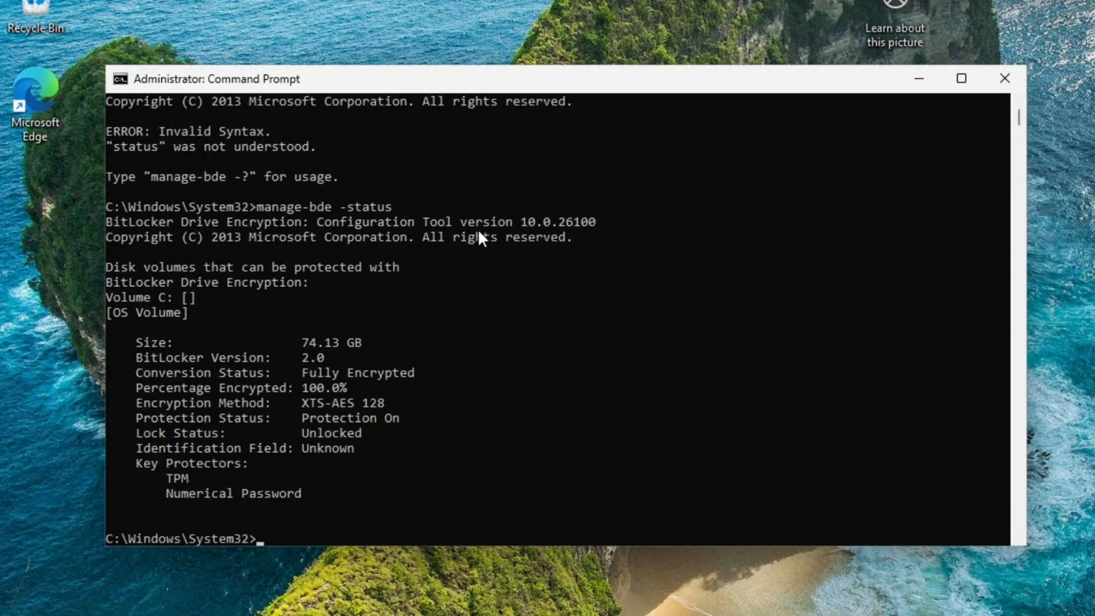
{"action": "mouse_move", "coordinate": [339, 415]}
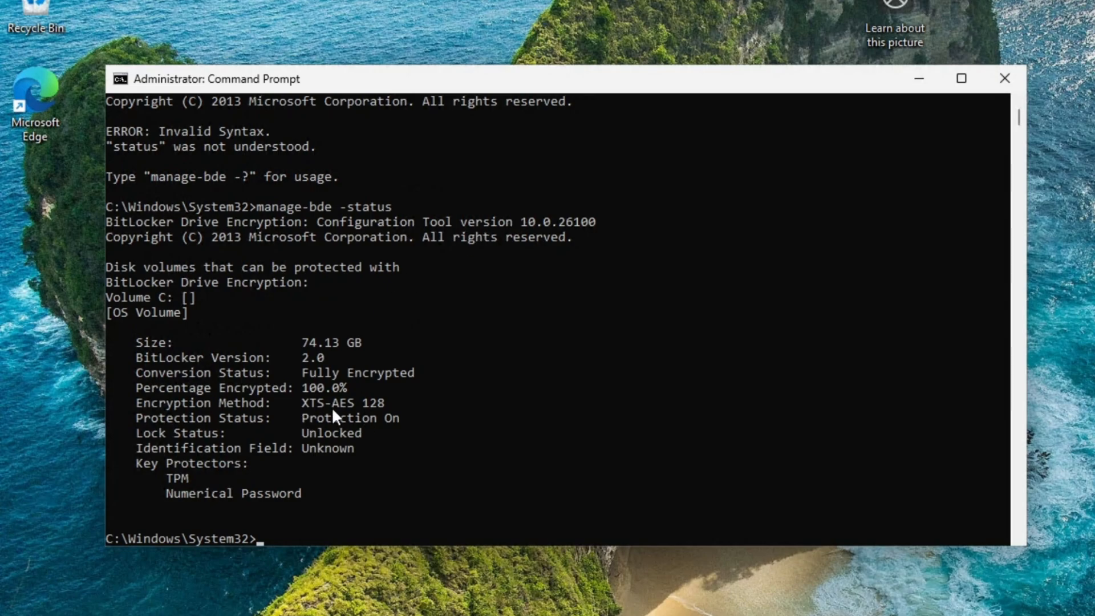
{"action": "mouse_move", "coordinate": [355, 408]}
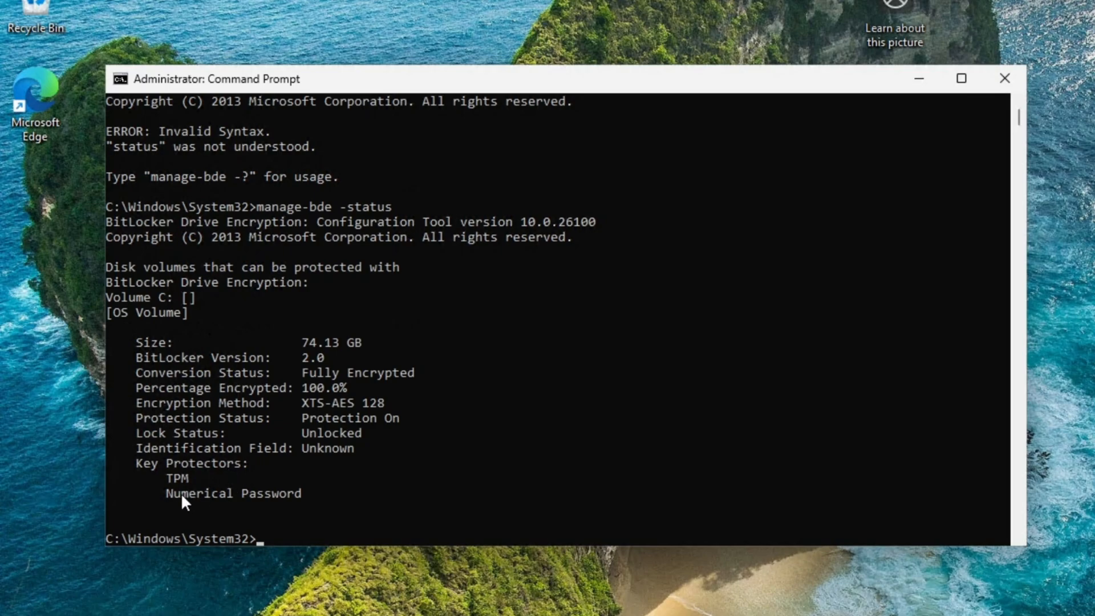
{"action": "mouse_move", "coordinate": [293, 507]}
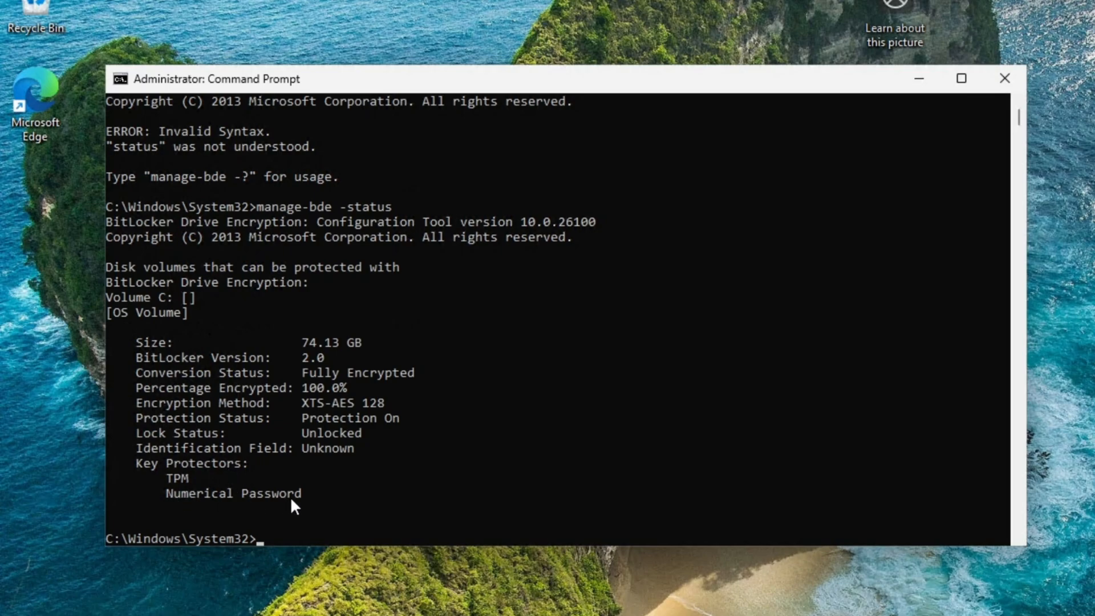
{"action": "mouse_move", "coordinate": [254, 501]}
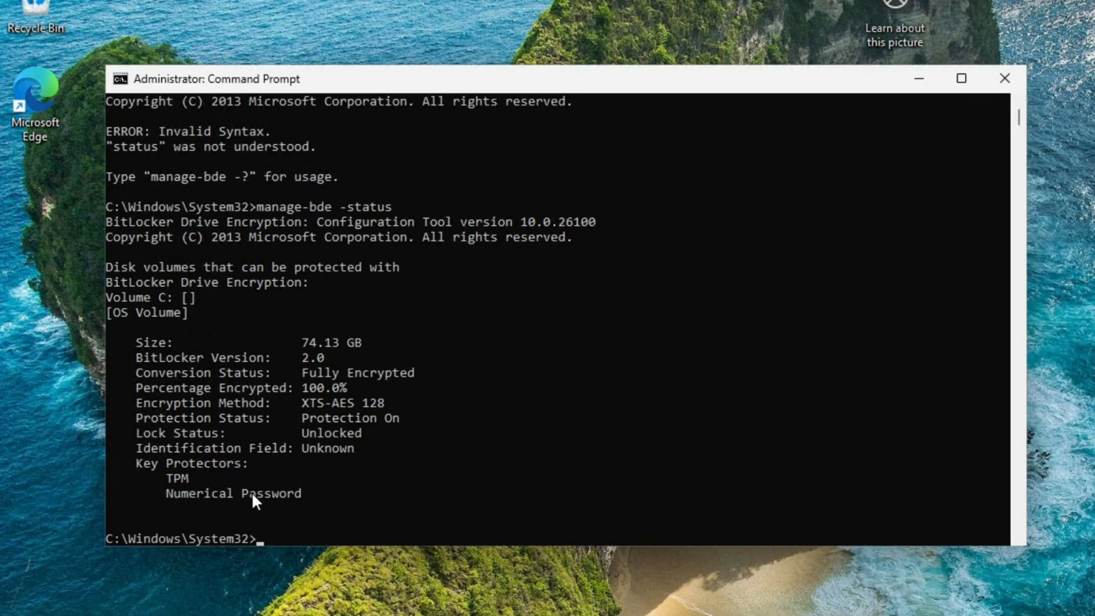
{"action": "mouse_move", "coordinate": [232, 495]}
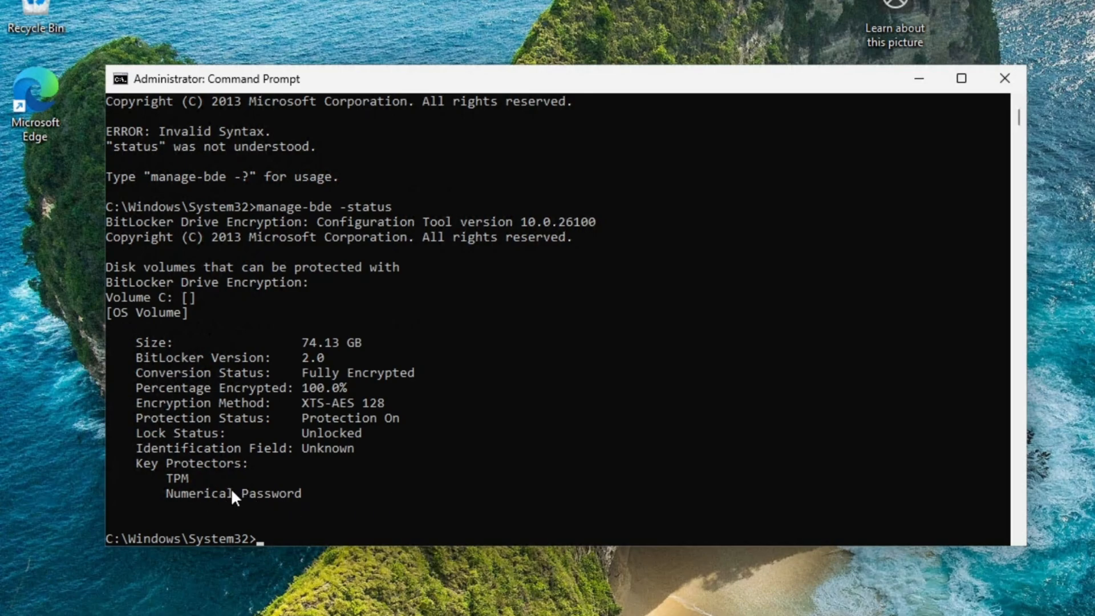
{"action": "mouse_move", "coordinate": [314, 495]}
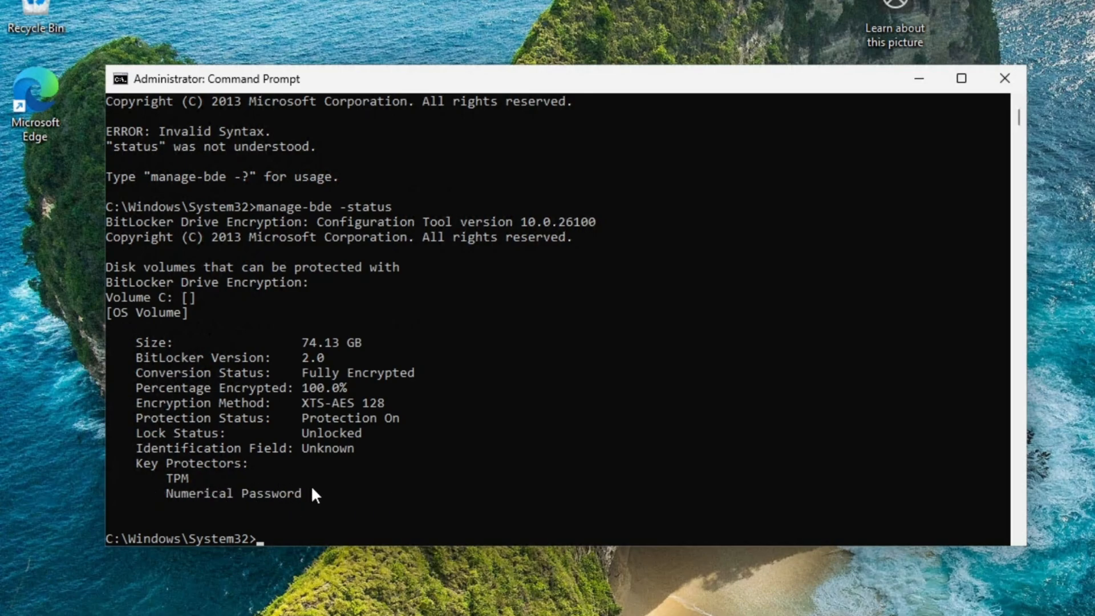
{"action": "mouse_move", "coordinate": [231, 543]}
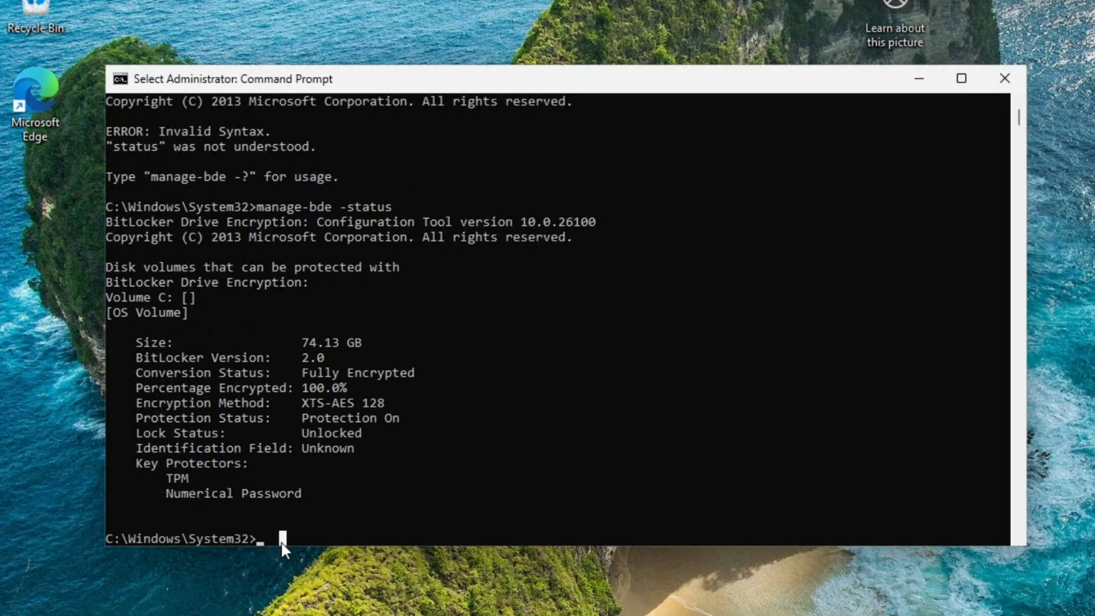
{"action": "type", "text": "manage"}
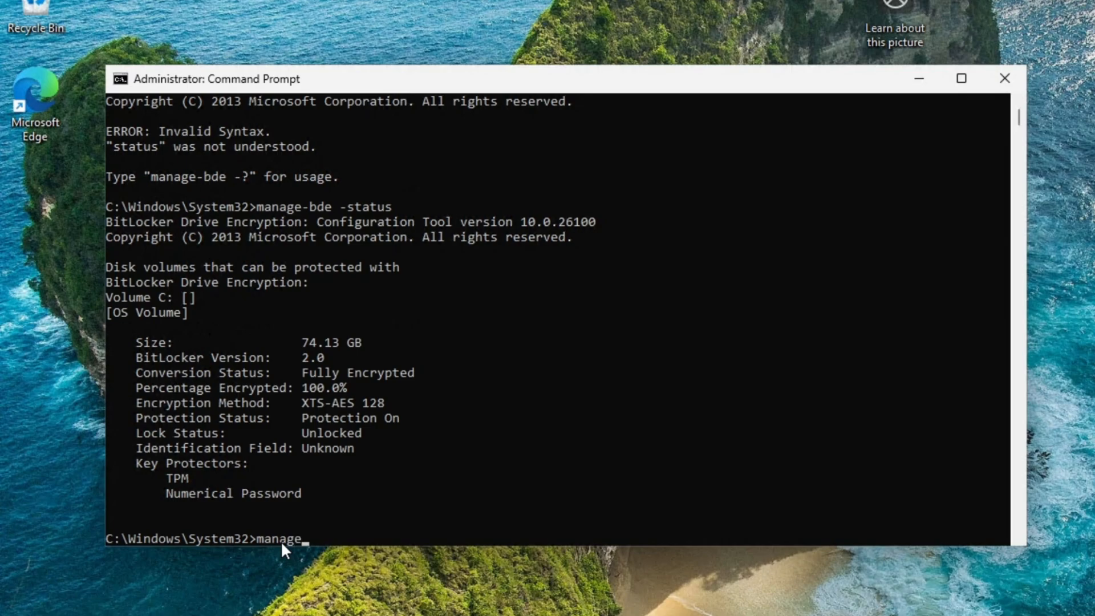
{"action": "type", "text": "-bde"}
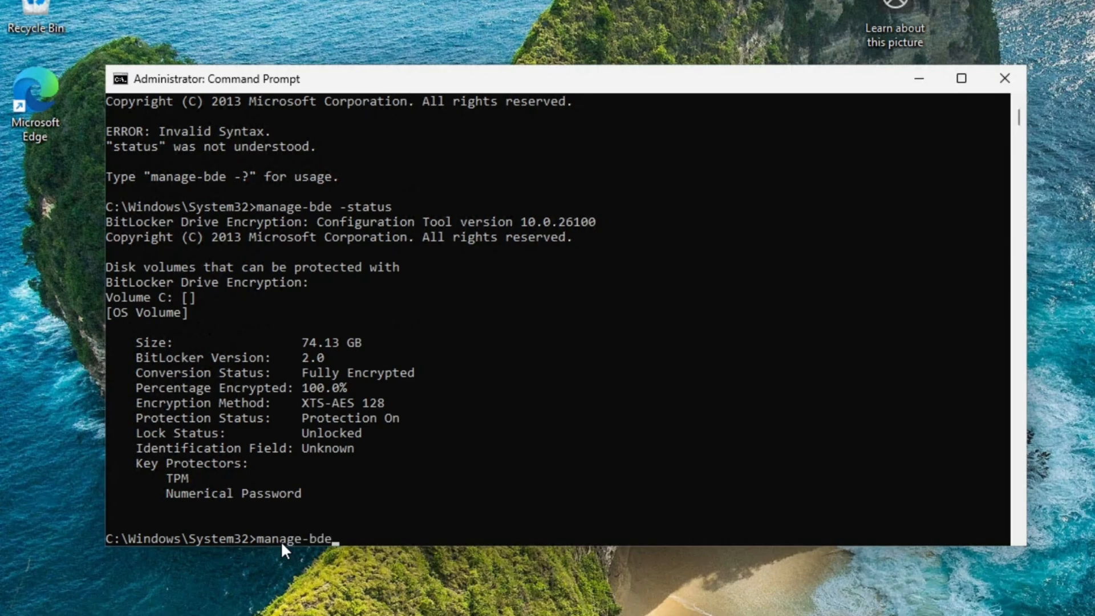
{"action": "type", "text": "-protectors"}
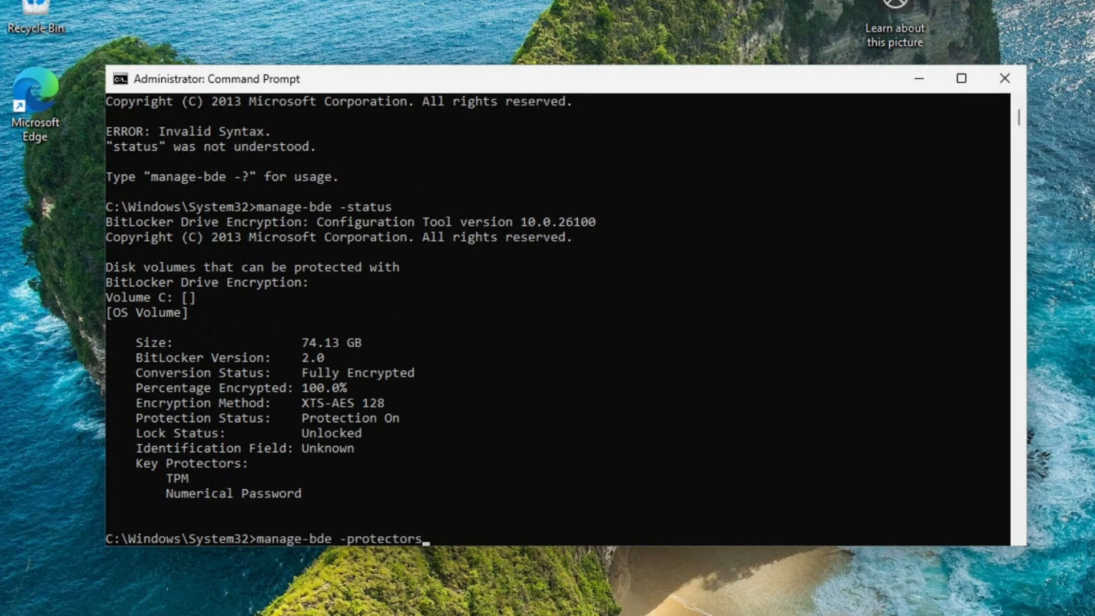
{"action": "type", "text": "-add"}
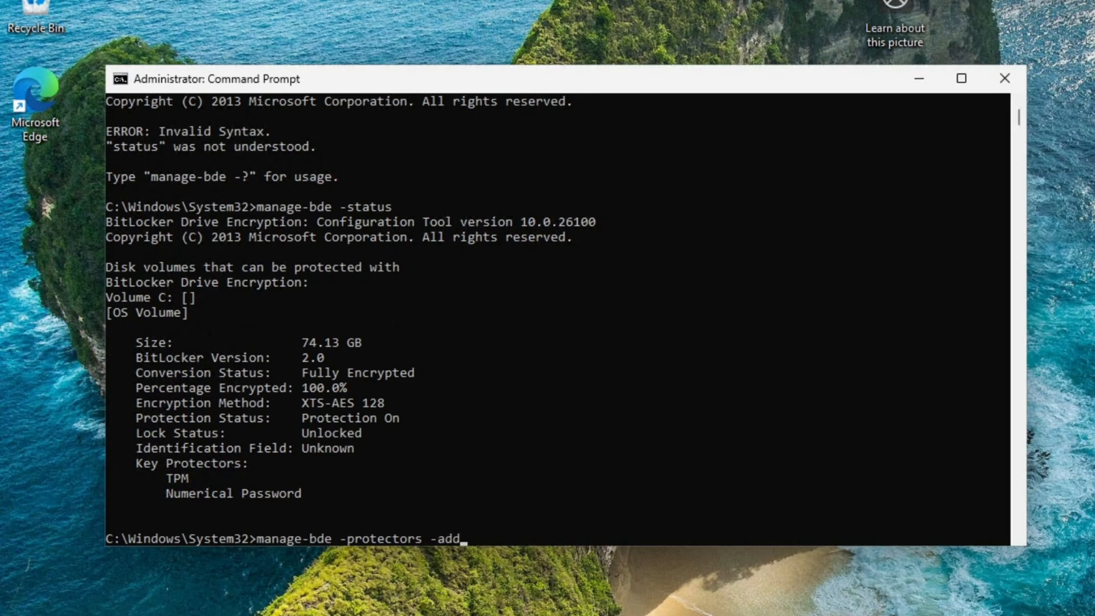
{"action": "type", "text": "C: -"}
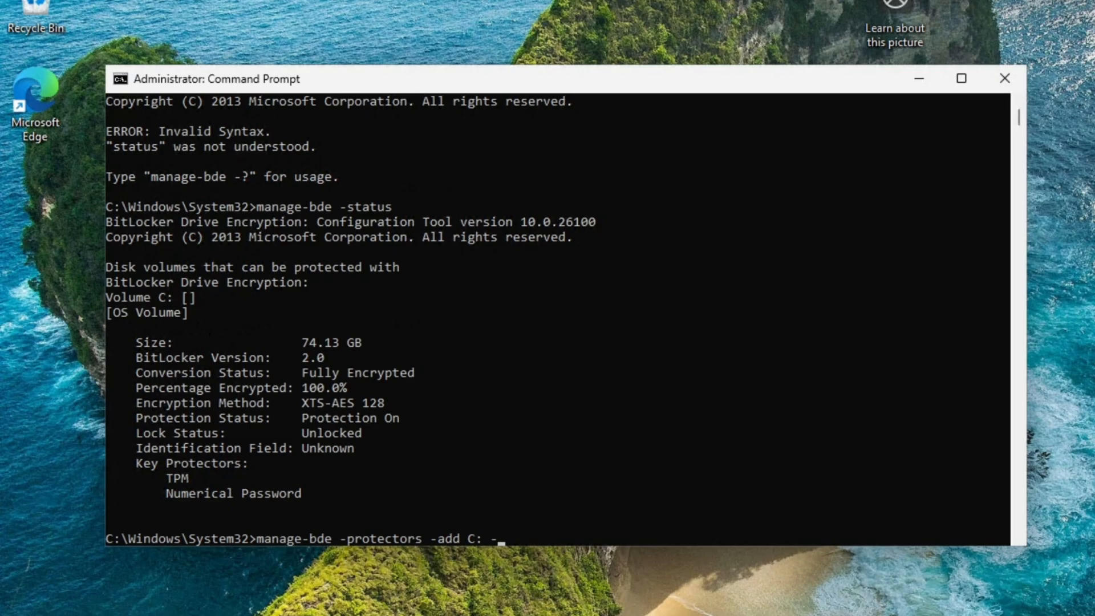
{"action": "type", "text": "recoverypassword"}
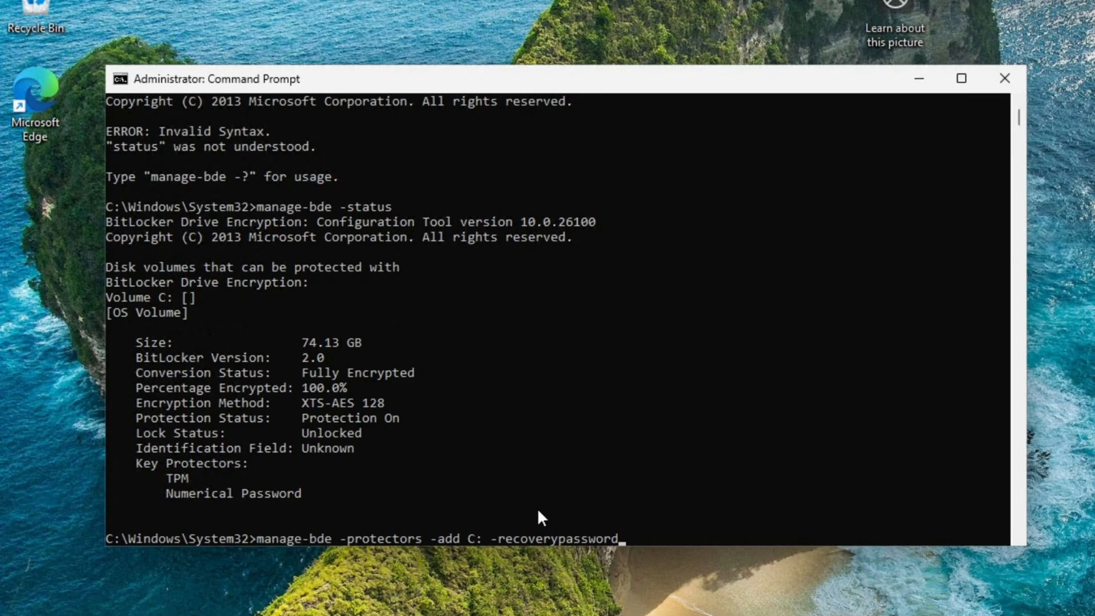
{"action": "key", "text": "Backspace"}
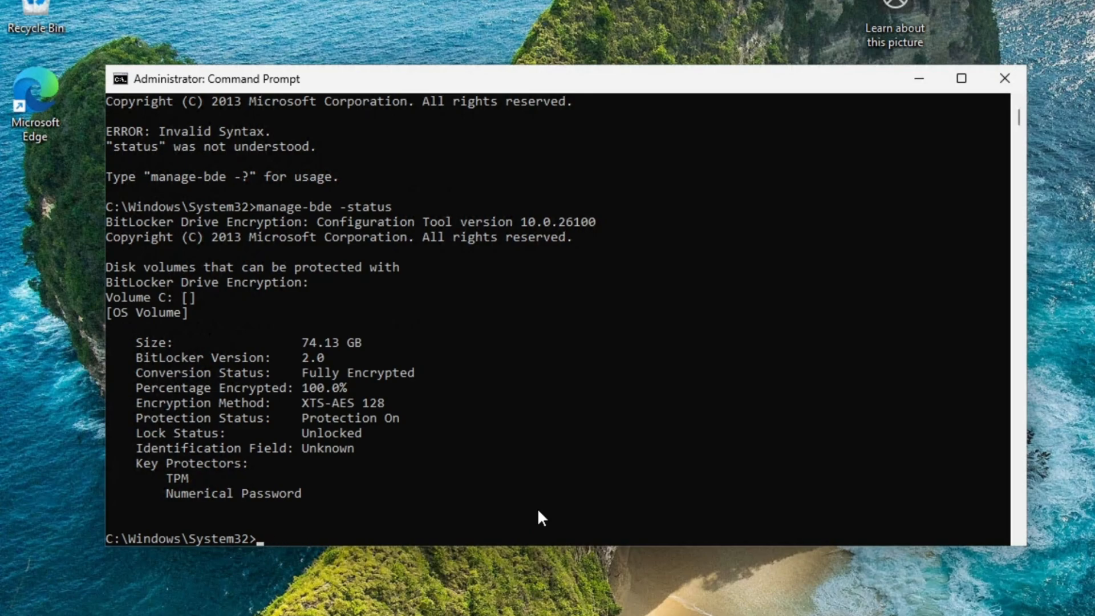
Run manage-bde status without the dash, producing an Invalid Syntax error.
{"action": "type", "text": "manage-bde status"}
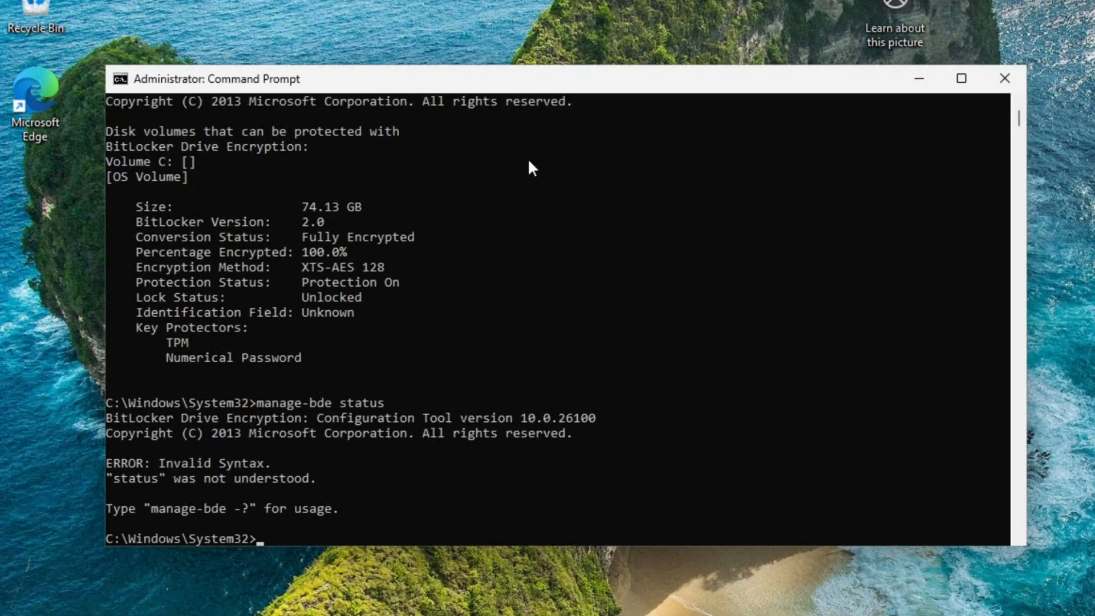
{"action": "type", "text": "manage-bde status"}
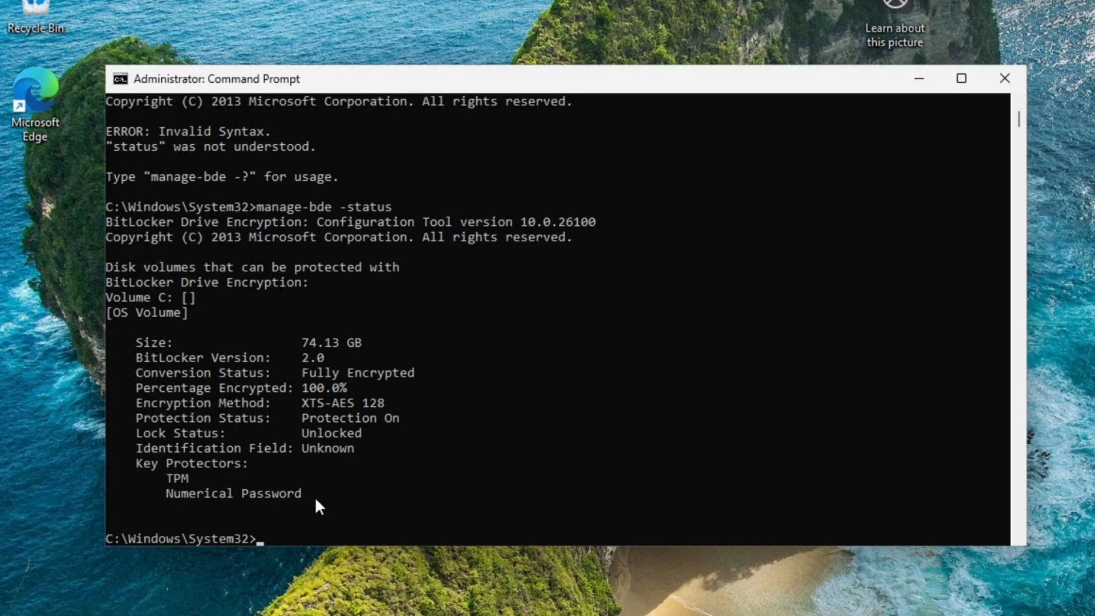
Enter manage-bde -protectors -get C: to list drive C:'s TPM and numerical password protectors.
{"action": "type", "text": "manage-bde -status"}
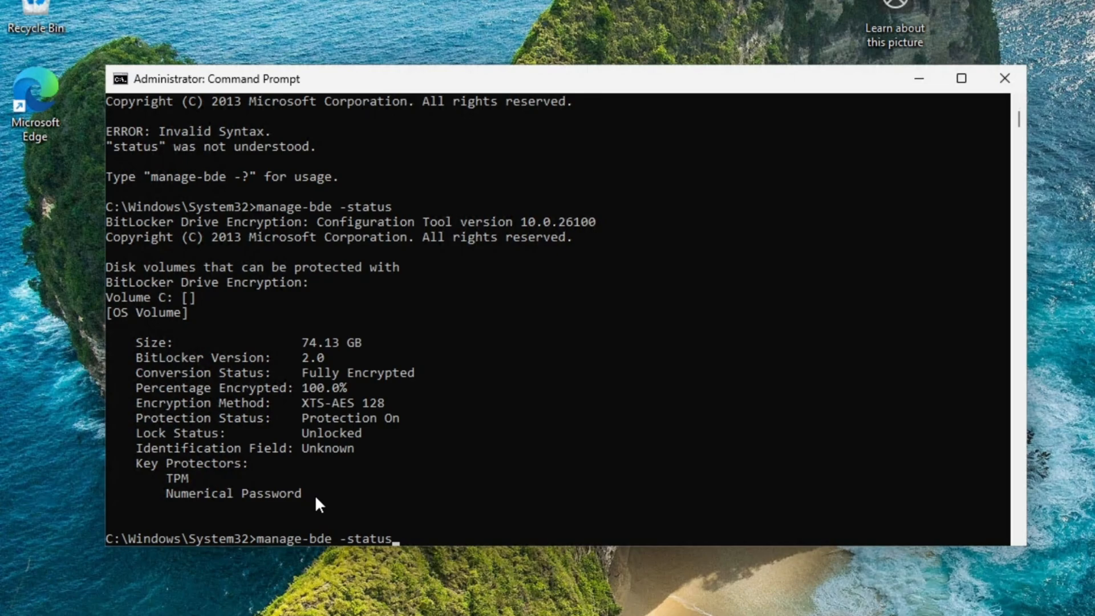
{"action": "key", "text": "Backspace"}
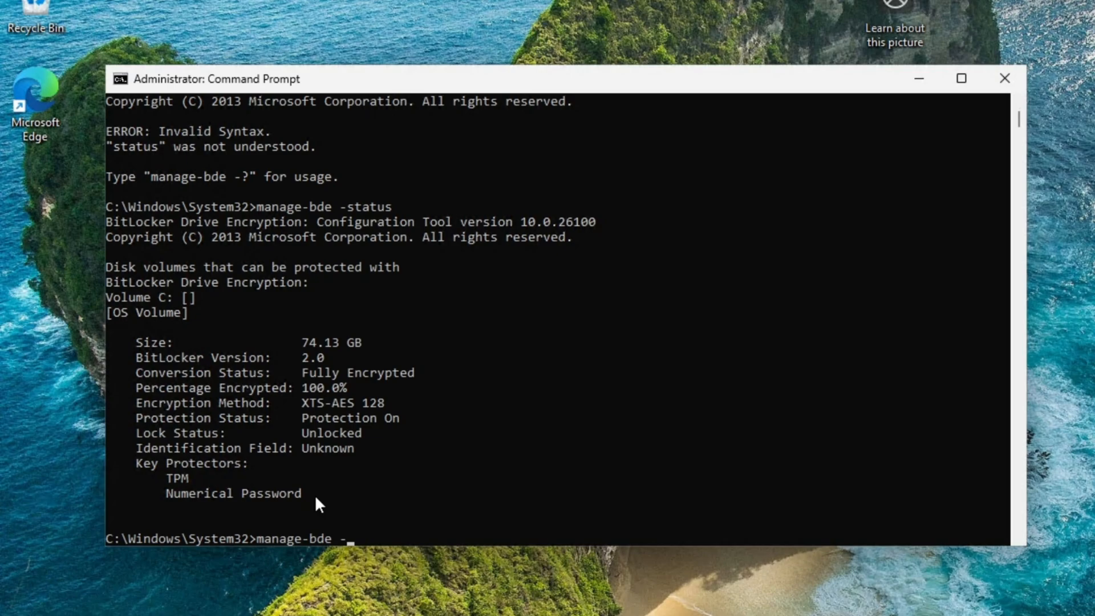
{"action": "type", "text": "protect"}
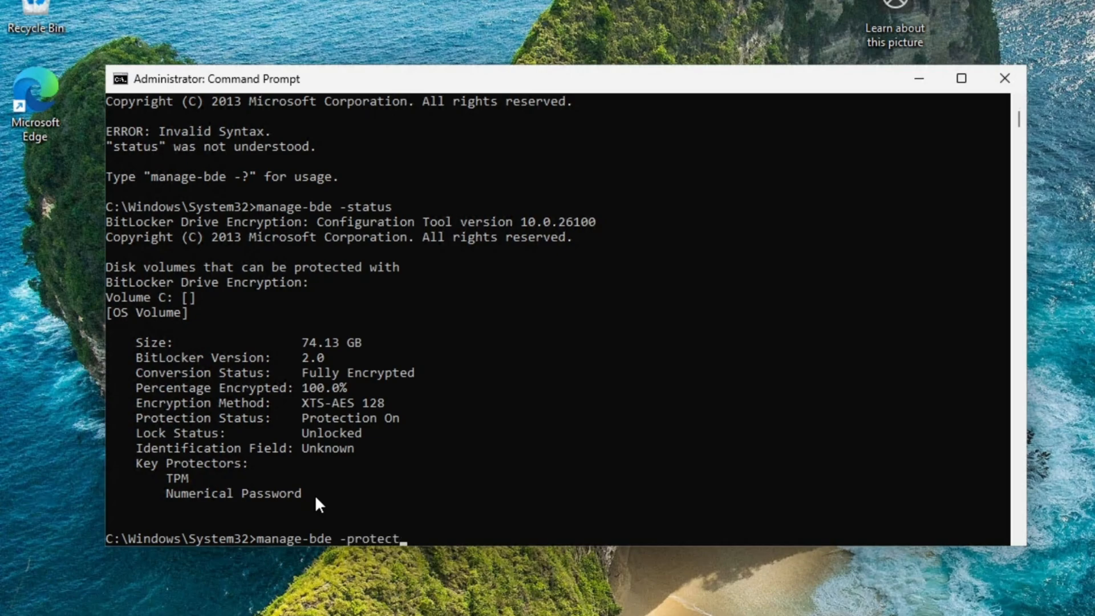
{"action": "type", "text": "ors"}
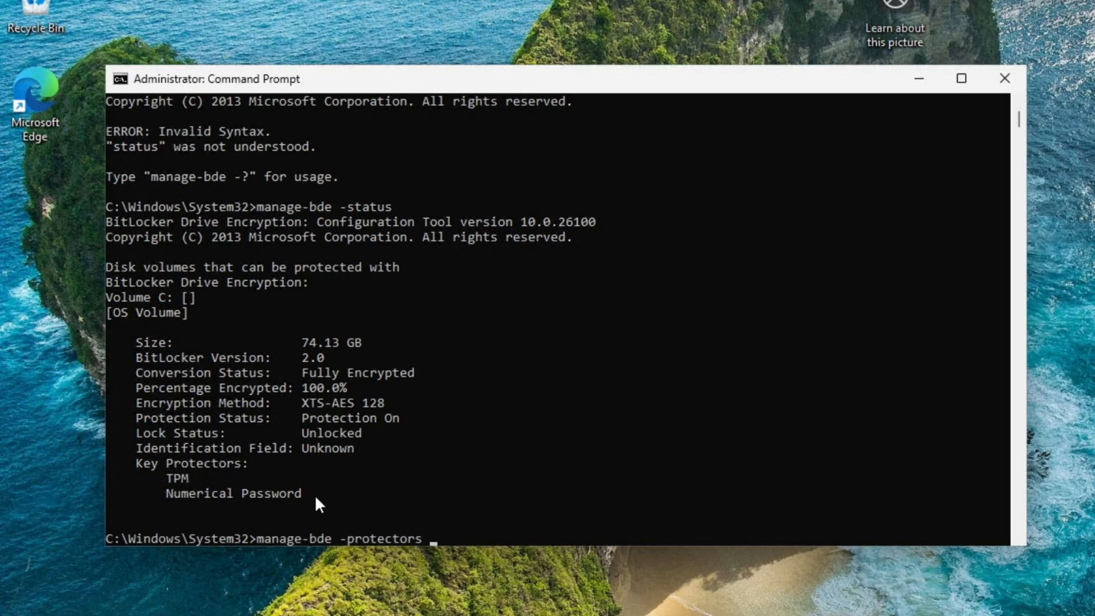
{"action": "type", "text": "-get C:"}
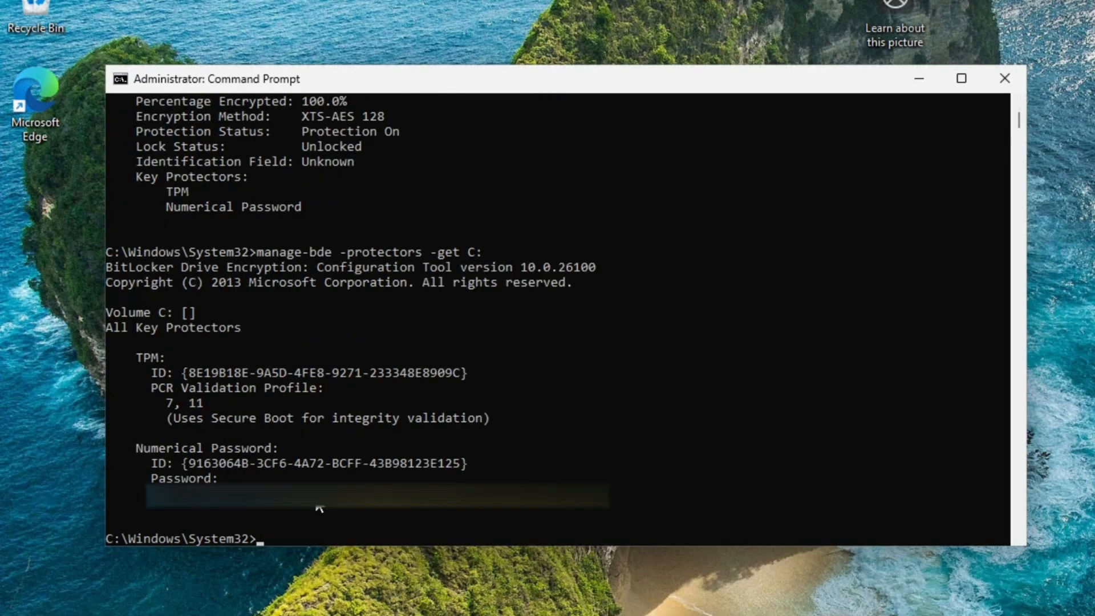
{"action": "mouse_move", "coordinate": [499, 508]}
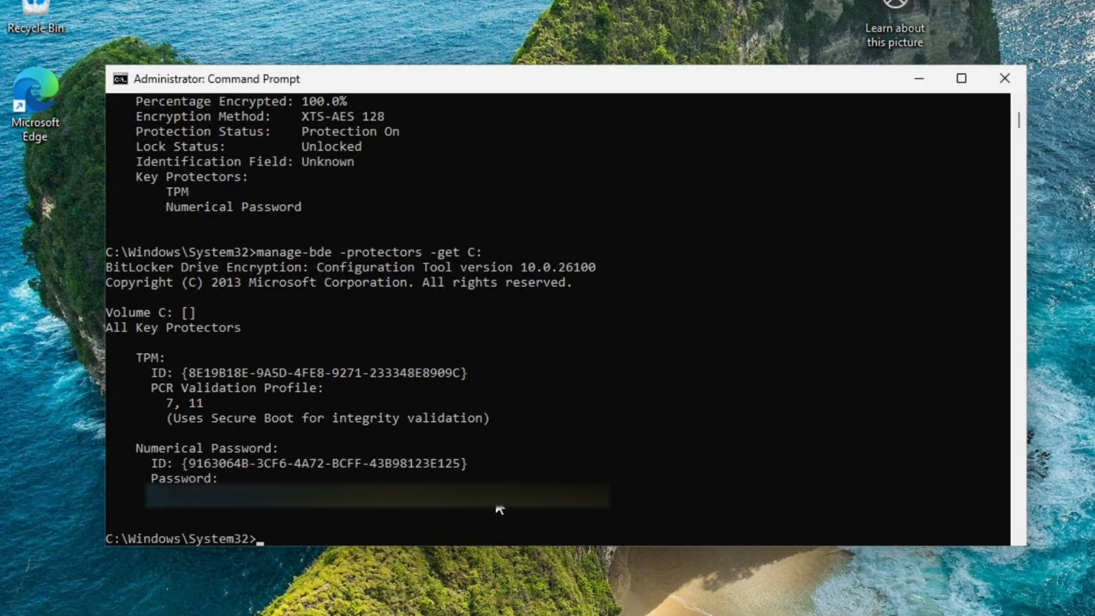
{"action": "mouse_move", "coordinate": [585, 508]}
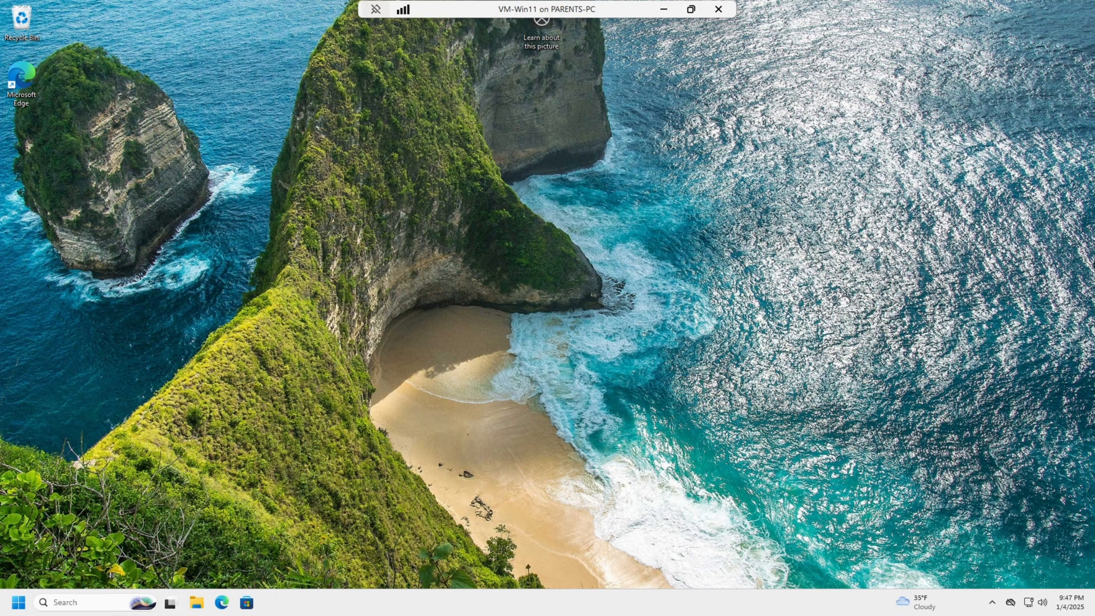
{"action": "mouse_move", "coordinate": [198, 454]}
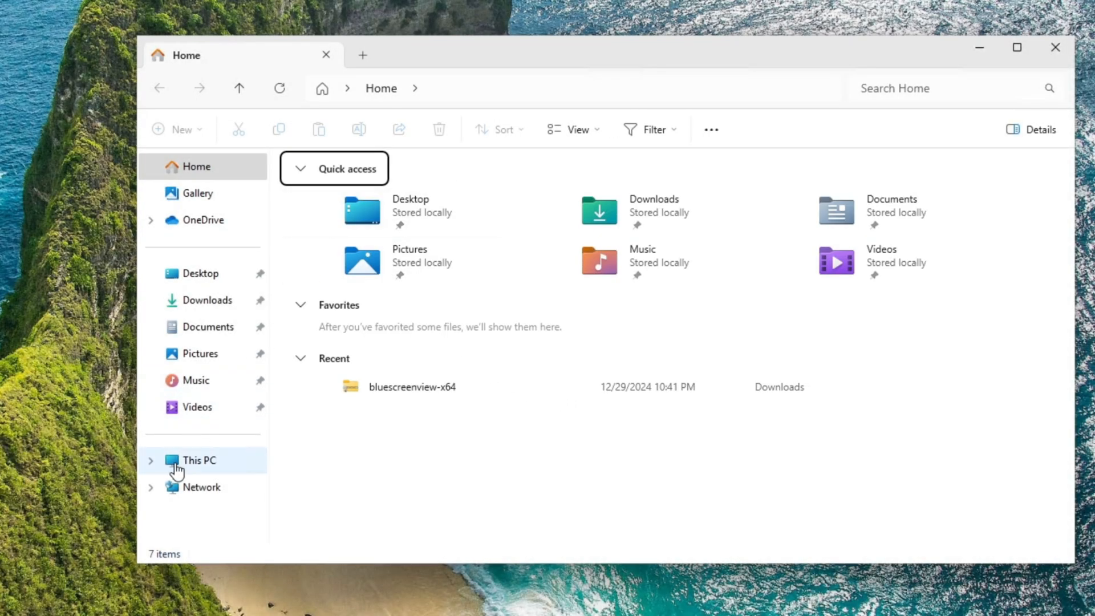
From This PC, choose Turn on BitLocker for Local Disk (C:).
{"action": "left_click", "coordinate": [198, 460]}
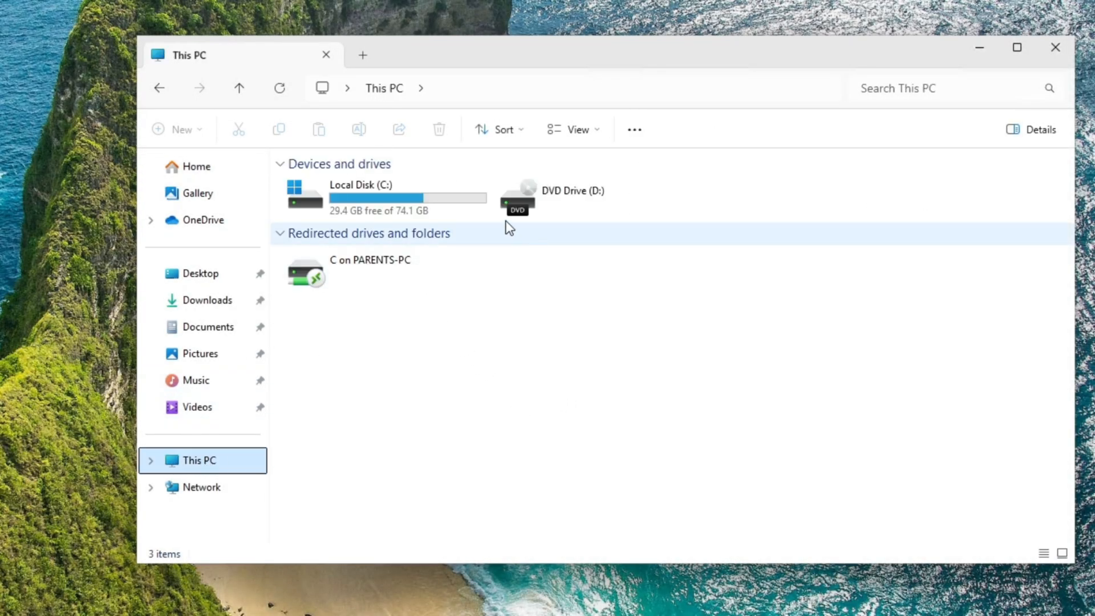
{"action": "mouse_move", "coordinate": [621, 222]}
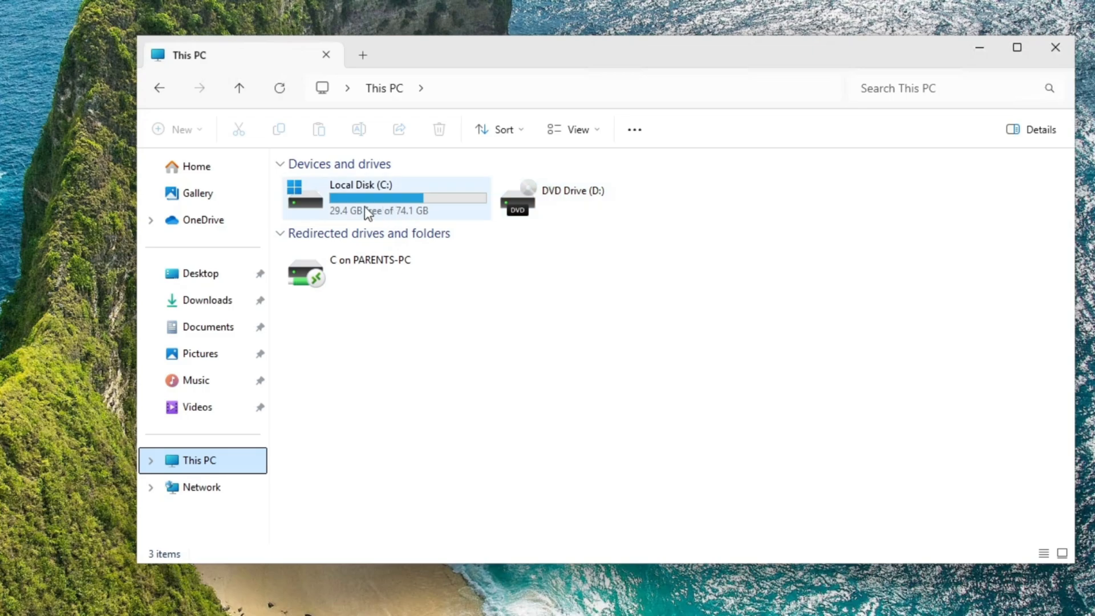
{"action": "right_click", "coordinate": [366, 198]}
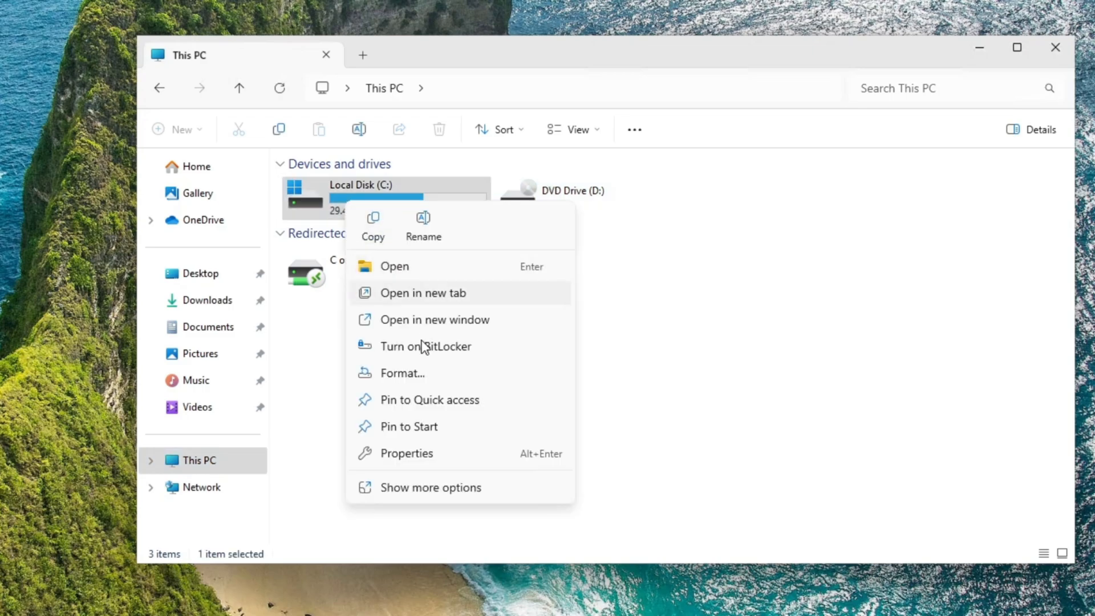
{"action": "left_click", "coordinate": [412, 353]}
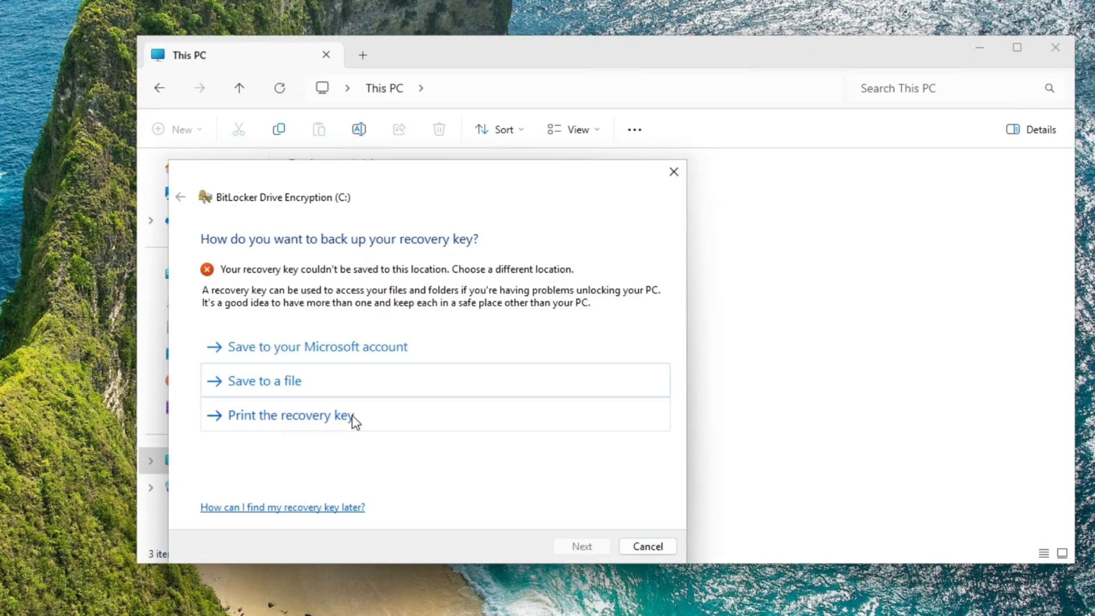
Print the recovery key via Microsoft Print to PDF as 'Bitlocker key' on the Desktop.
{"action": "left_click", "coordinate": [291, 414]}
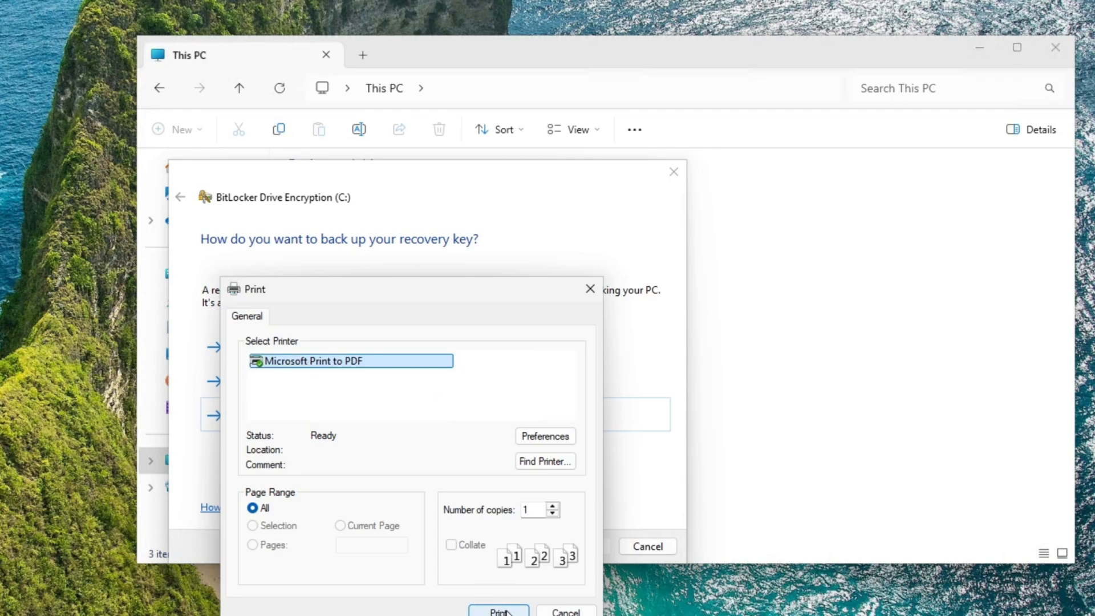
{"action": "left_click", "coordinate": [498, 611]}
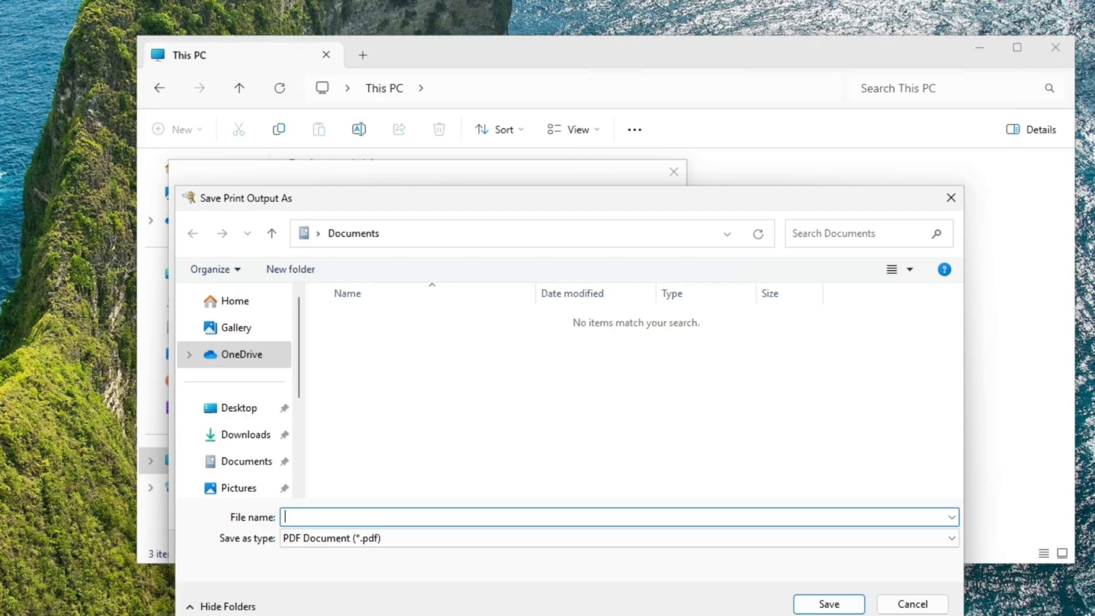
{"action": "type", "text": "bitlocket"}
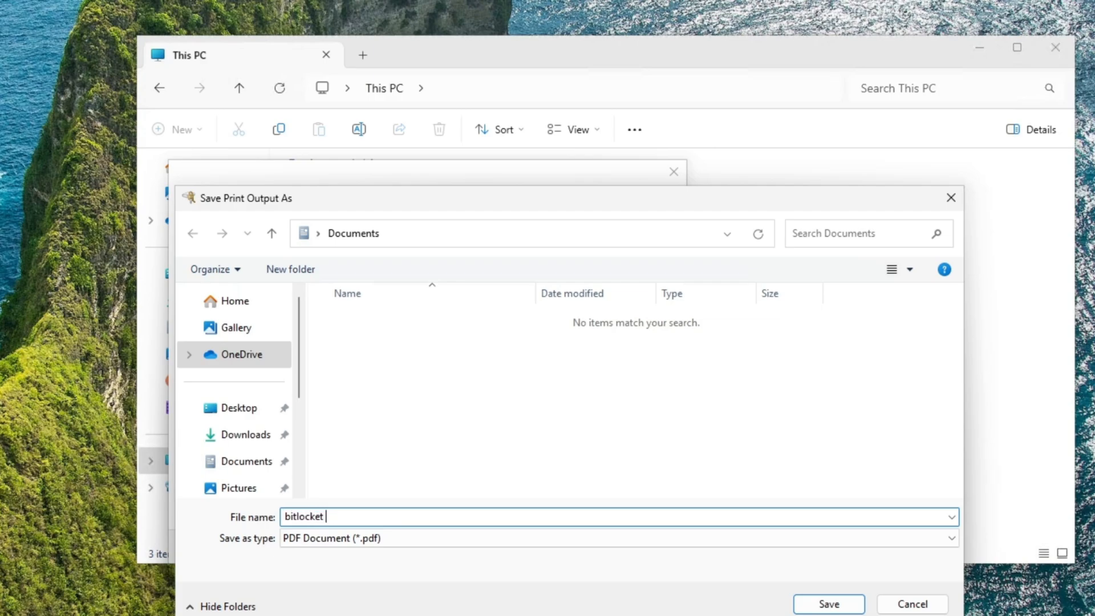
{"action": "type", "text": "Bitlocker key"}
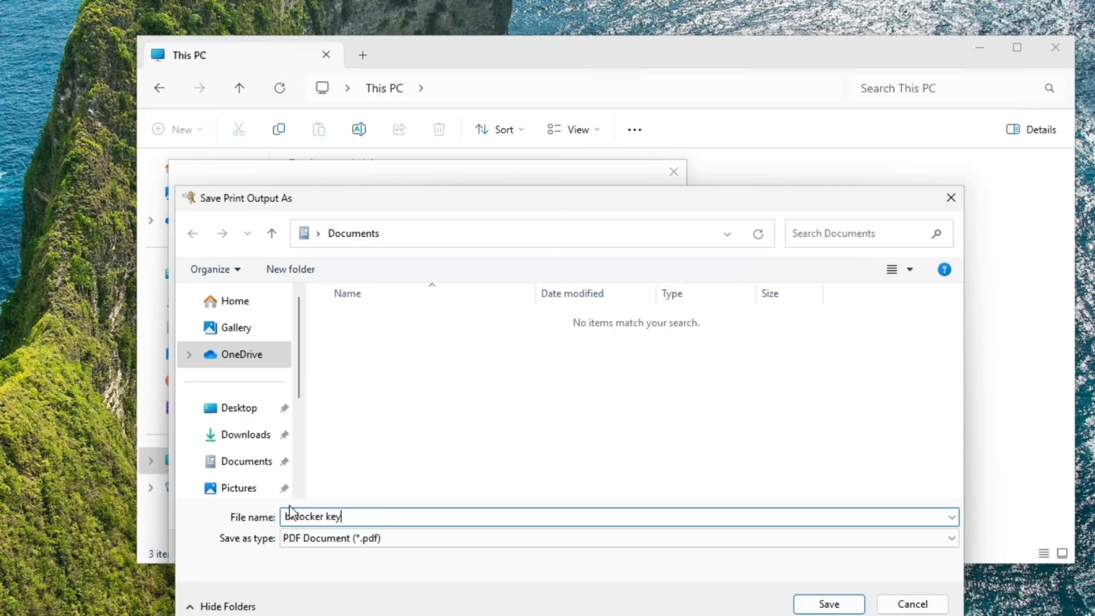
{"action": "left_click", "coordinate": [238, 408]}
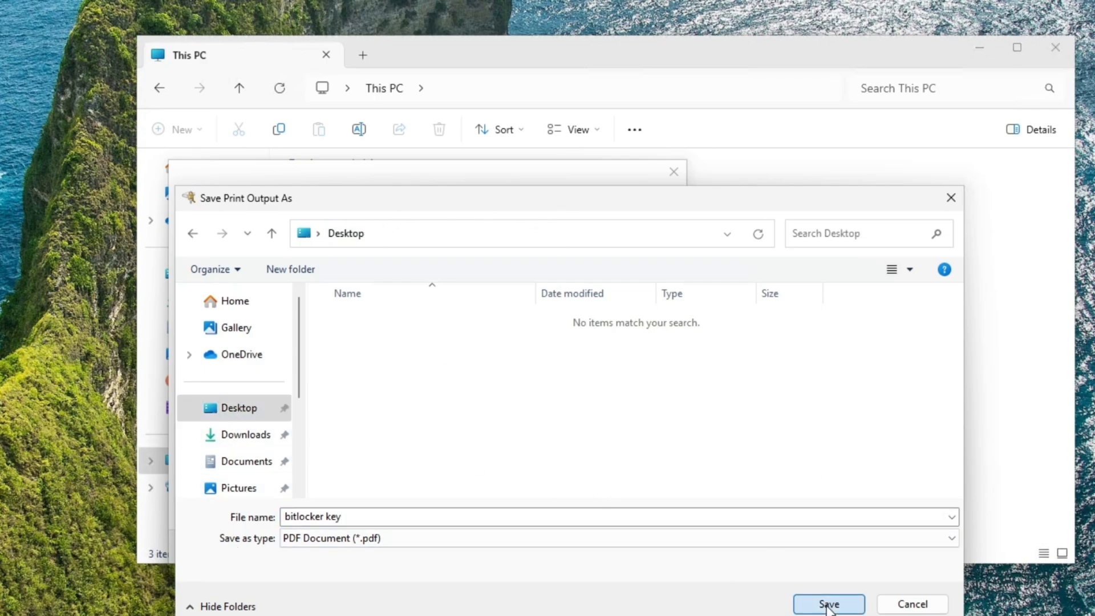
{"action": "left_click", "coordinate": [828, 604]}
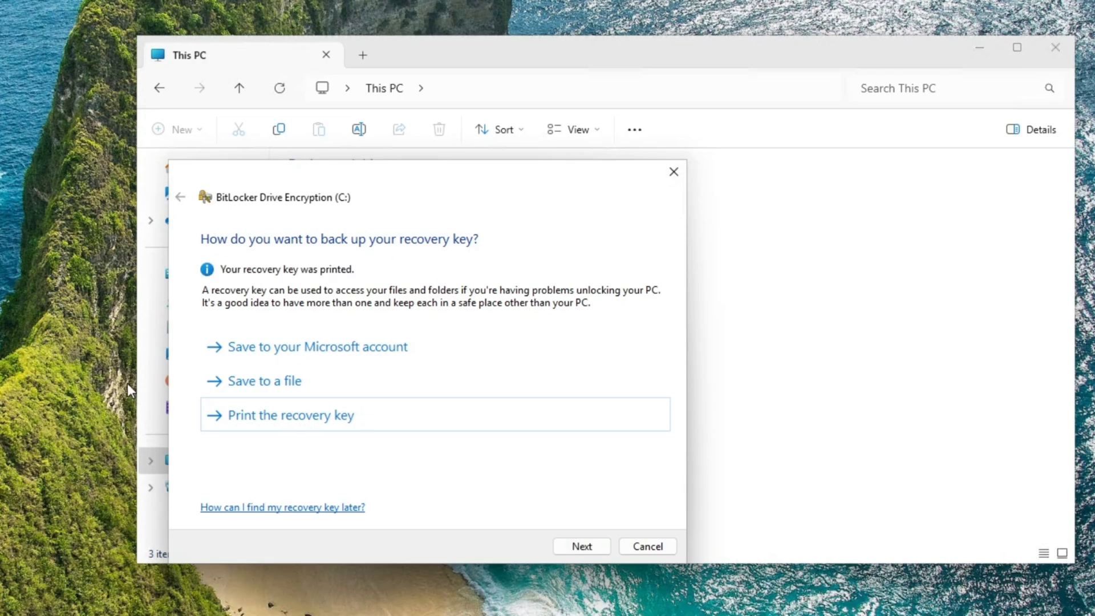
Choose Encrypt entire drive and New encryption mode, then start encrypting C:.
{"action": "left_click", "coordinate": [581, 546]}
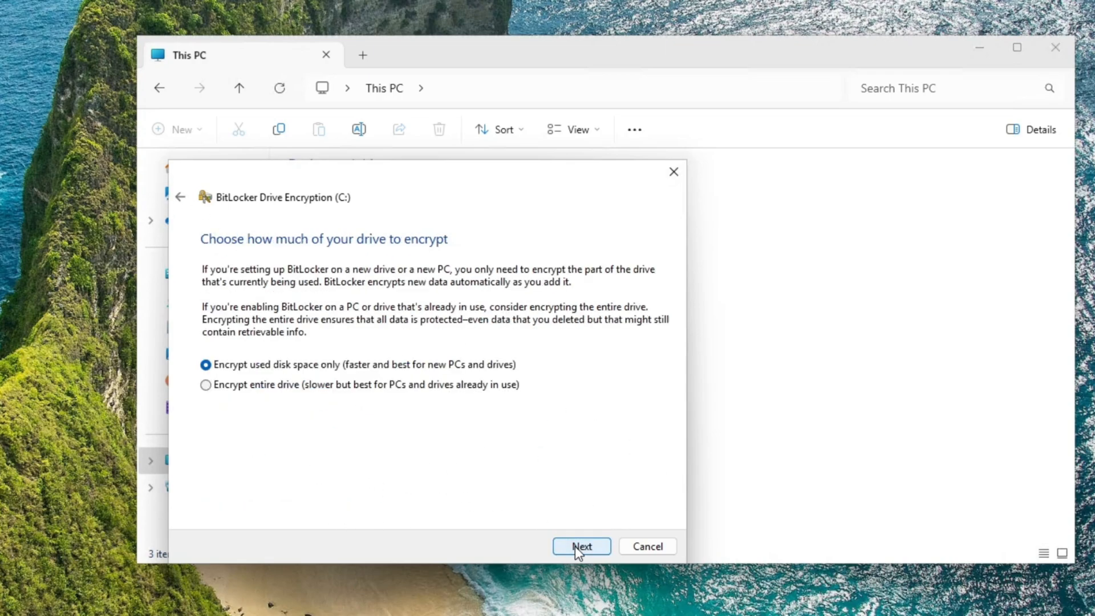
{"action": "mouse_move", "coordinate": [246, 366]}
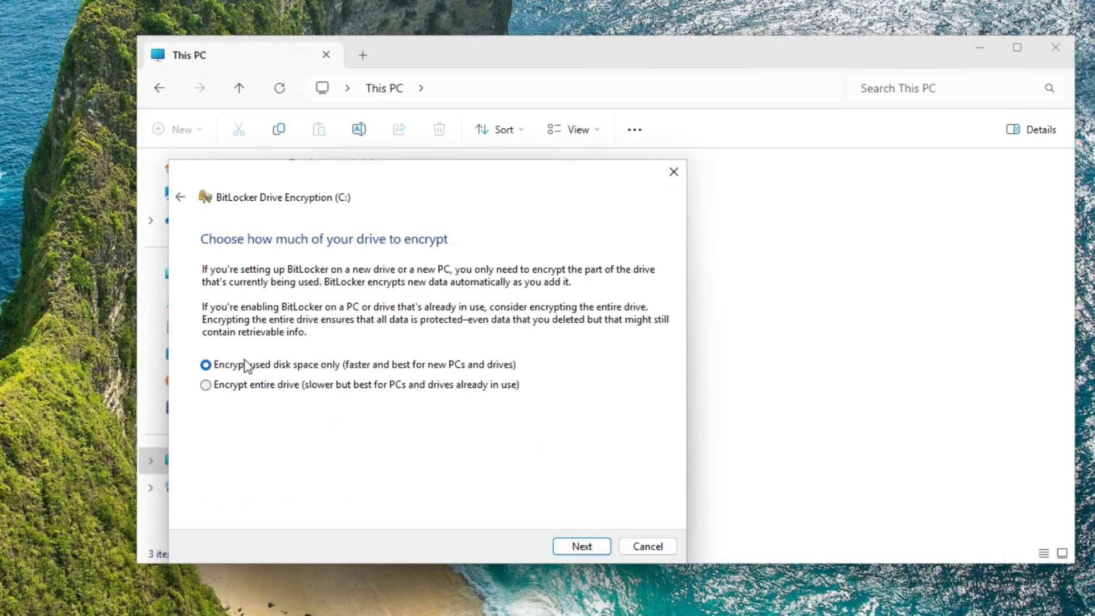
{"action": "mouse_move", "coordinate": [347, 379]}
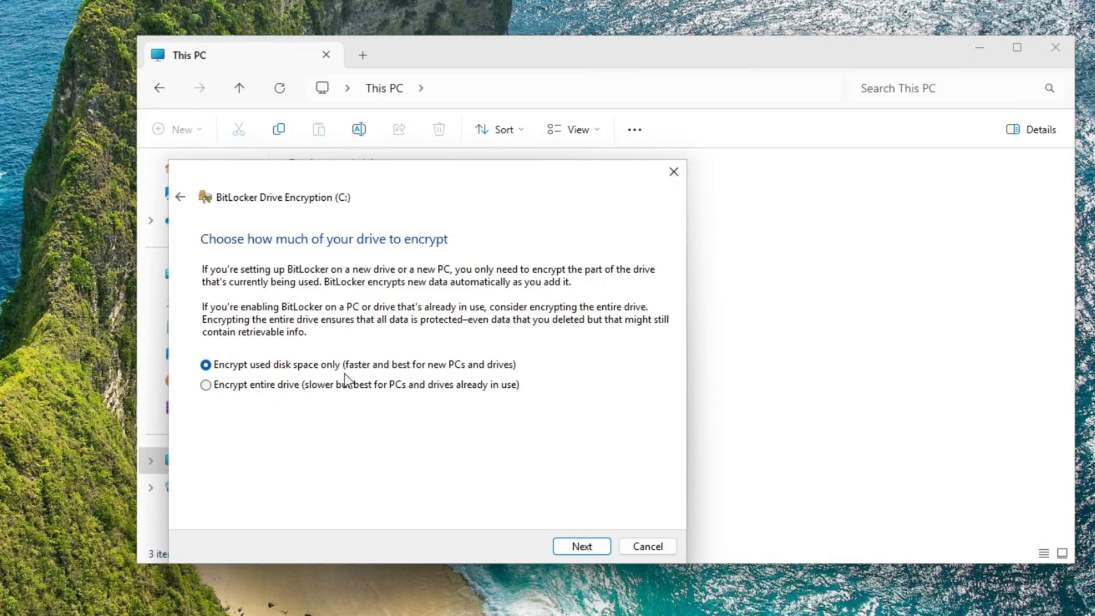
{"action": "mouse_move", "coordinate": [258, 407]}
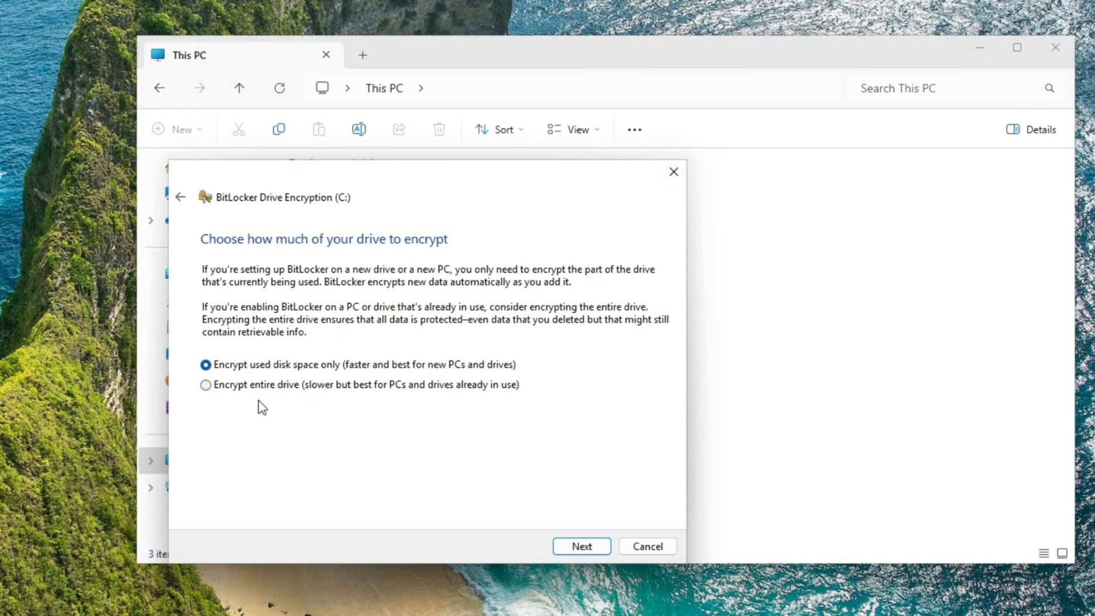
{"action": "left_click", "coordinate": [206, 385]}
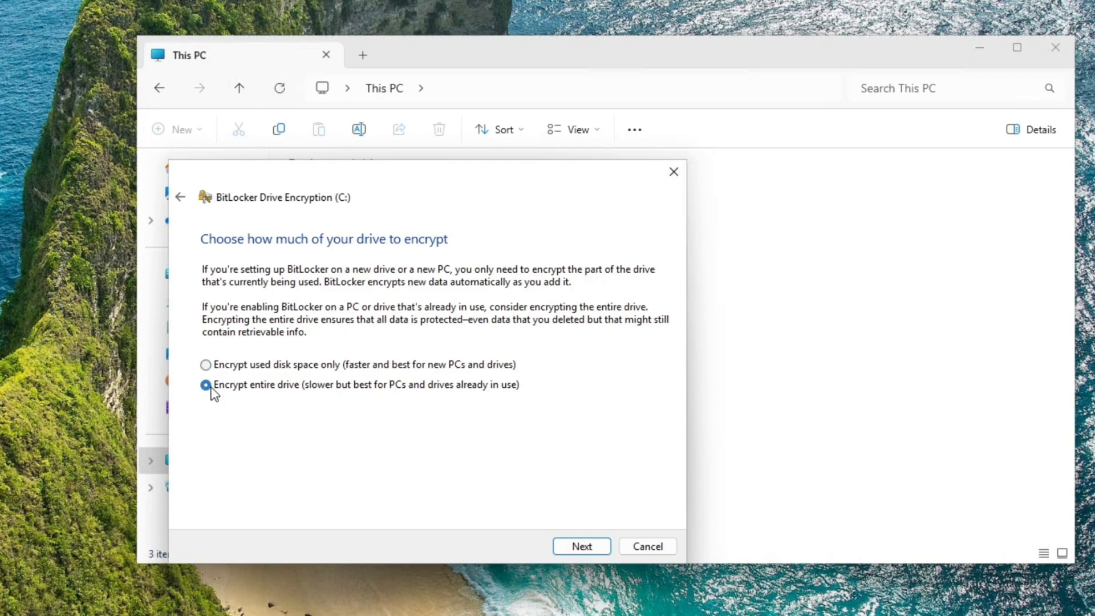
{"action": "left_click", "coordinate": [581, 545]}
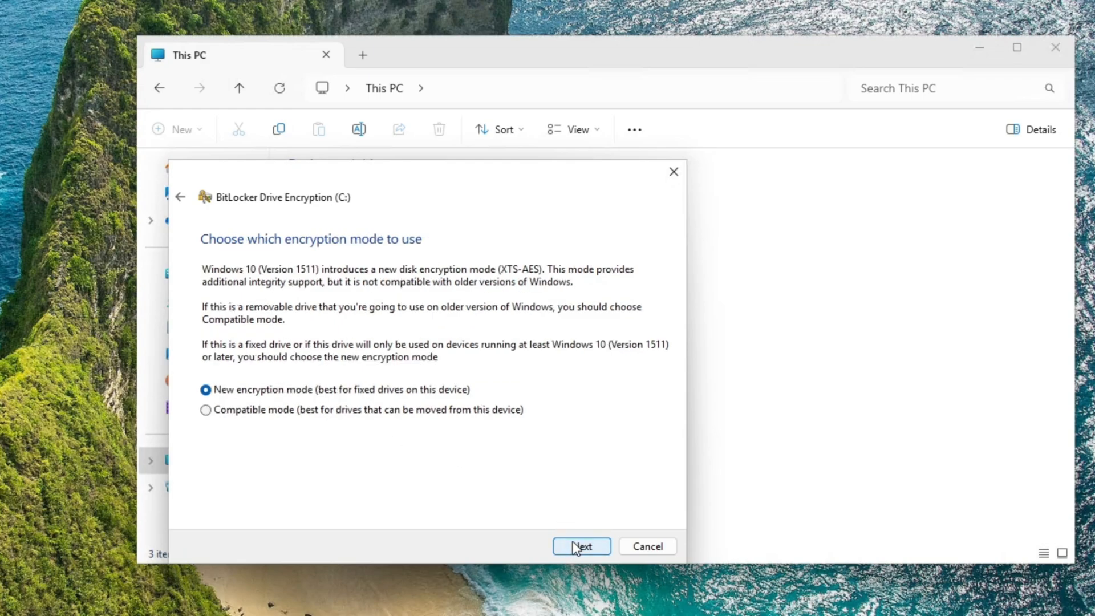
{"action": "mouse_move", "coordinate": [338, 460]}
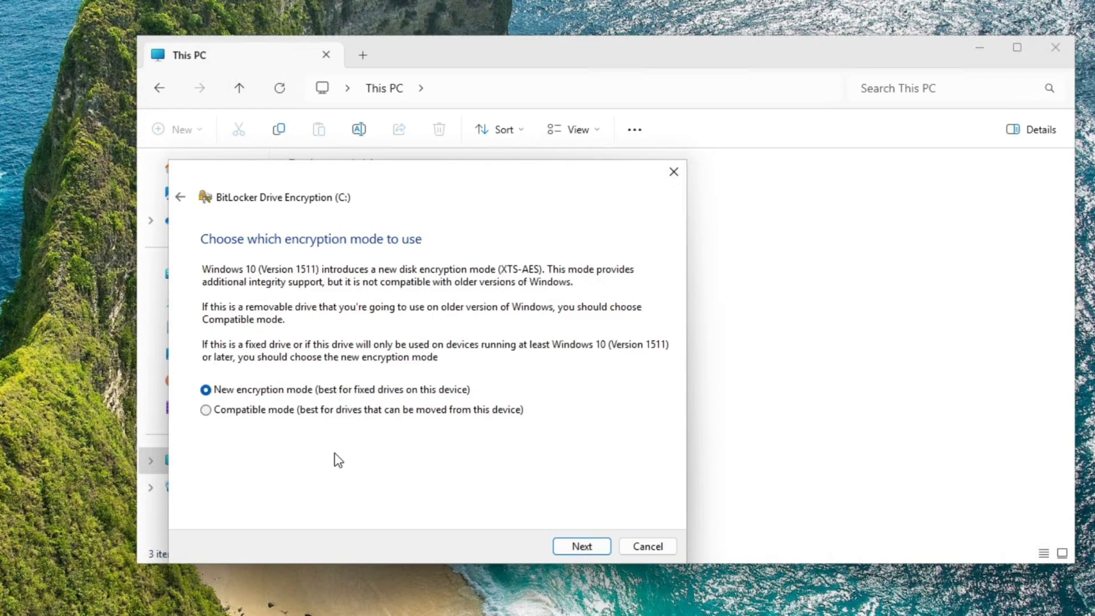
{"action": "left_click", "coordinate": [581, 547]}
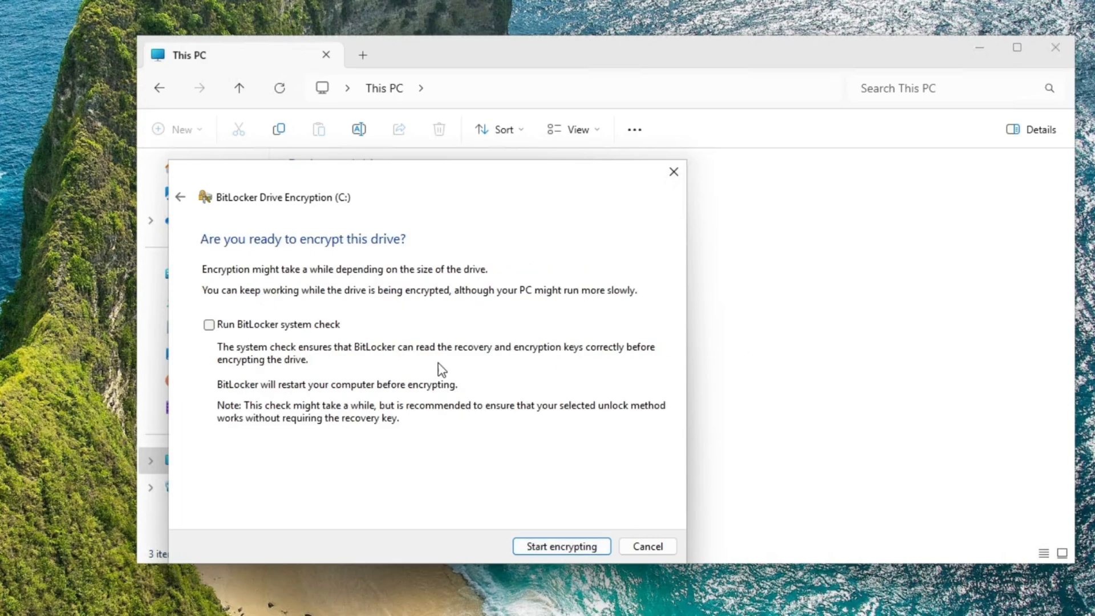
{"action": "left_click", "coordinate": [560, 546]}
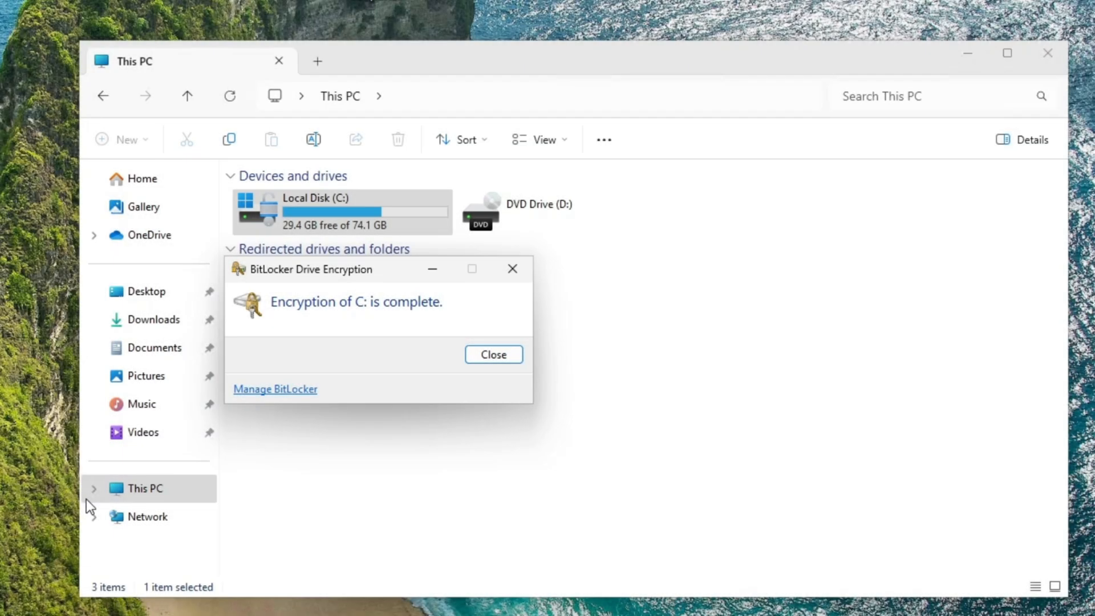
{"action": "mouse_move", "coordinate": [372, 397]}
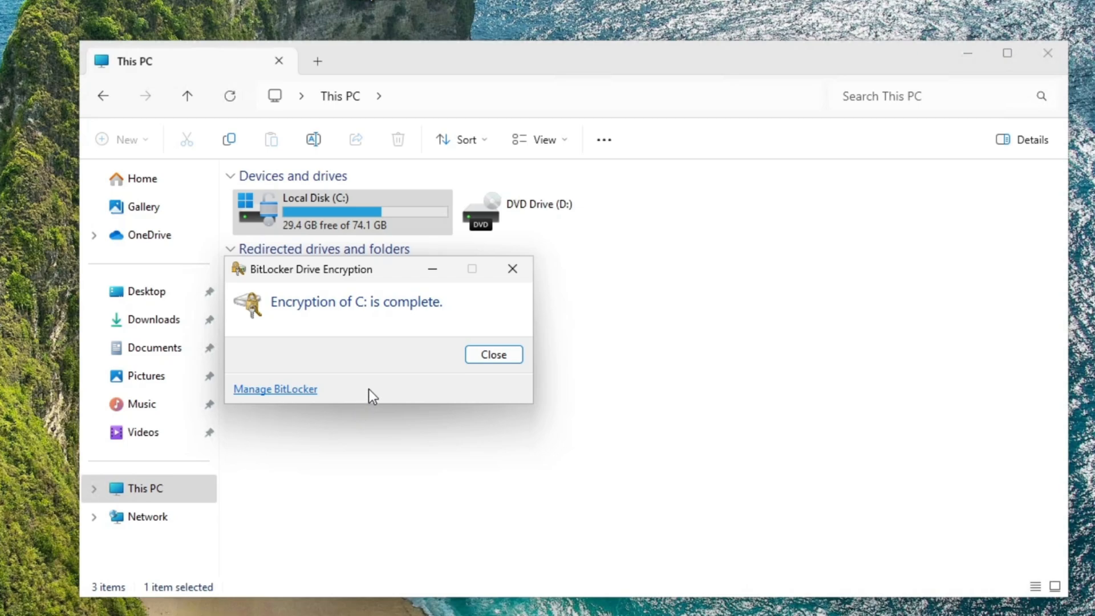
{"action": "mouse_move", "coordinate": [494, 354]}
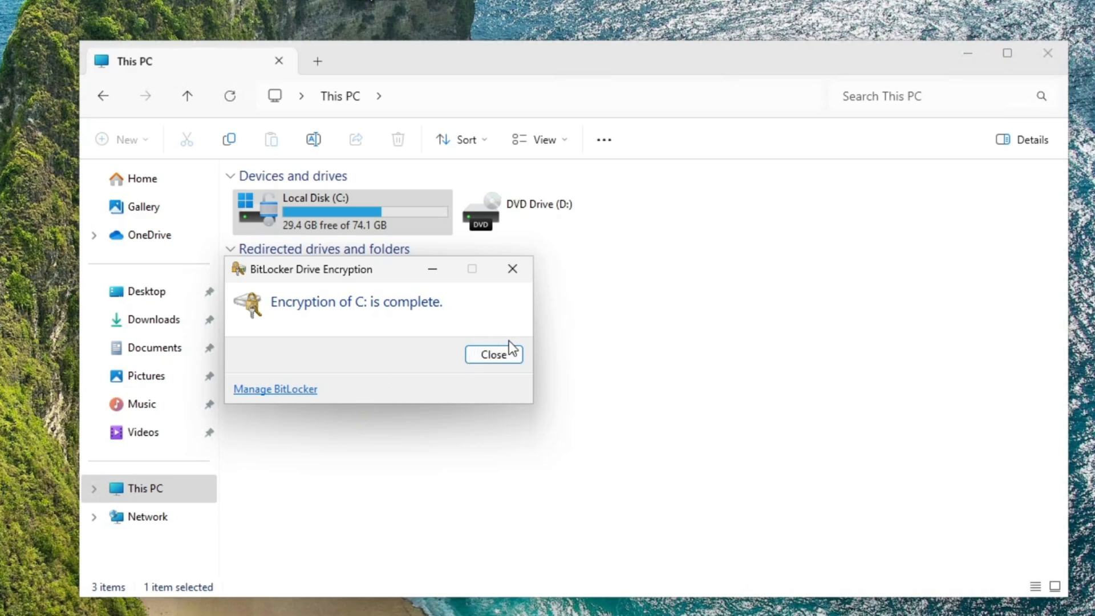
Close the 'Encryption of C: is complete' dialog.
{"action": "left_click", "coordinate": [493, 354]}
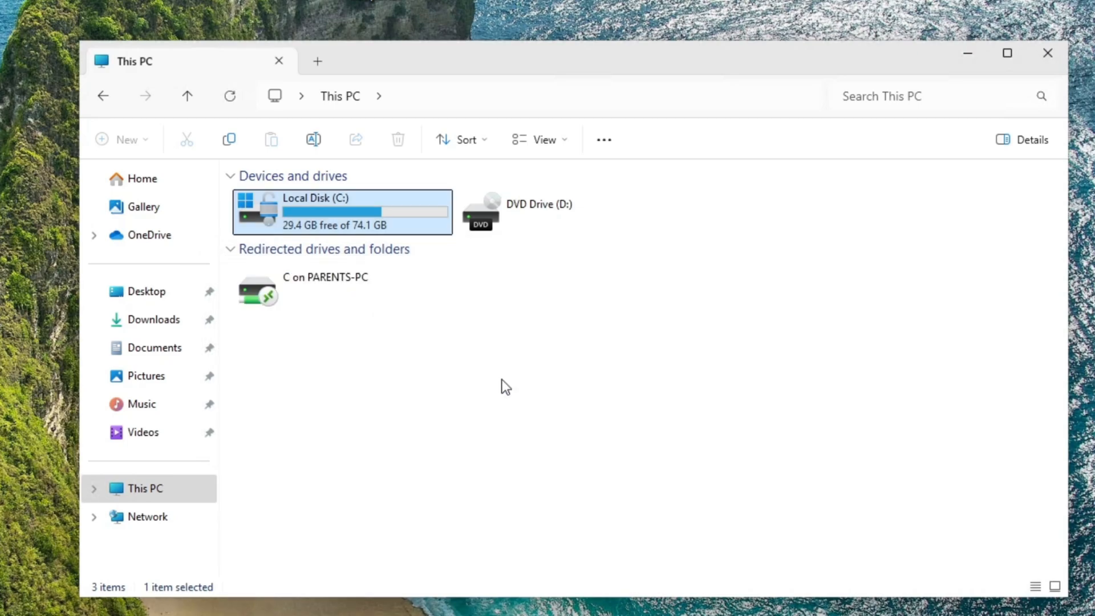
{"action": "mouse_move", "coordinate": [290, 224]}
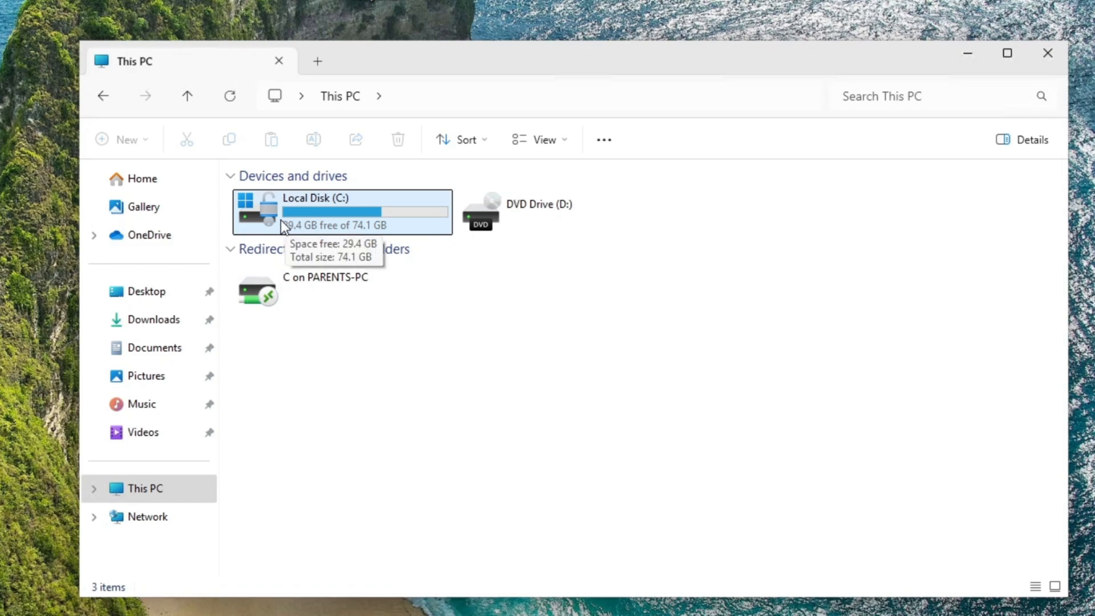
{"action": "mouse_move", "coordinate": [363, 230]}
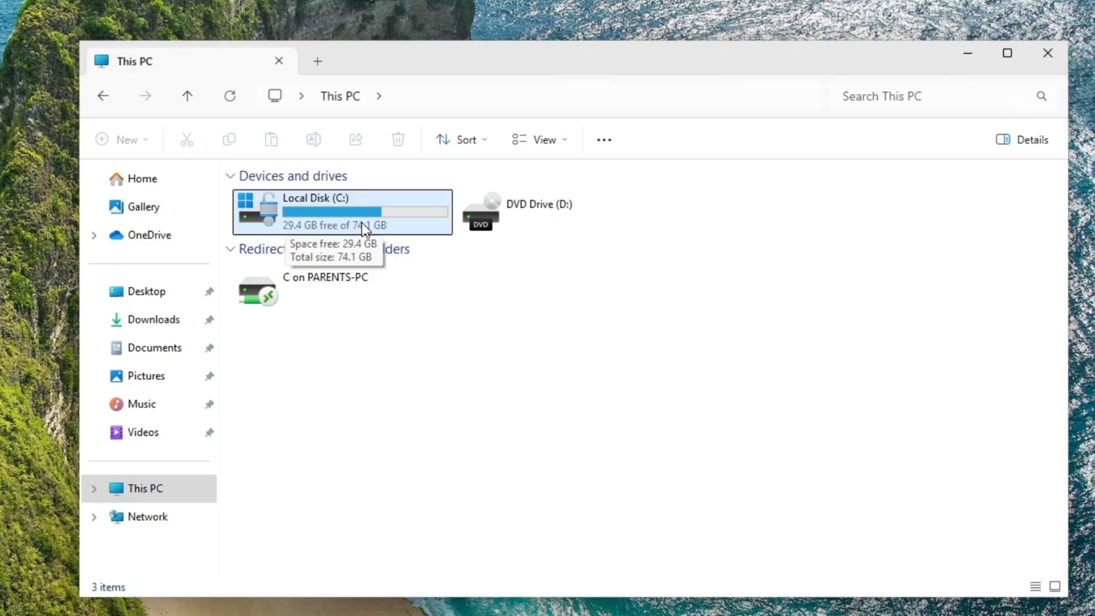
{"action": "mouse_move", "coordinate": [454, 351]}
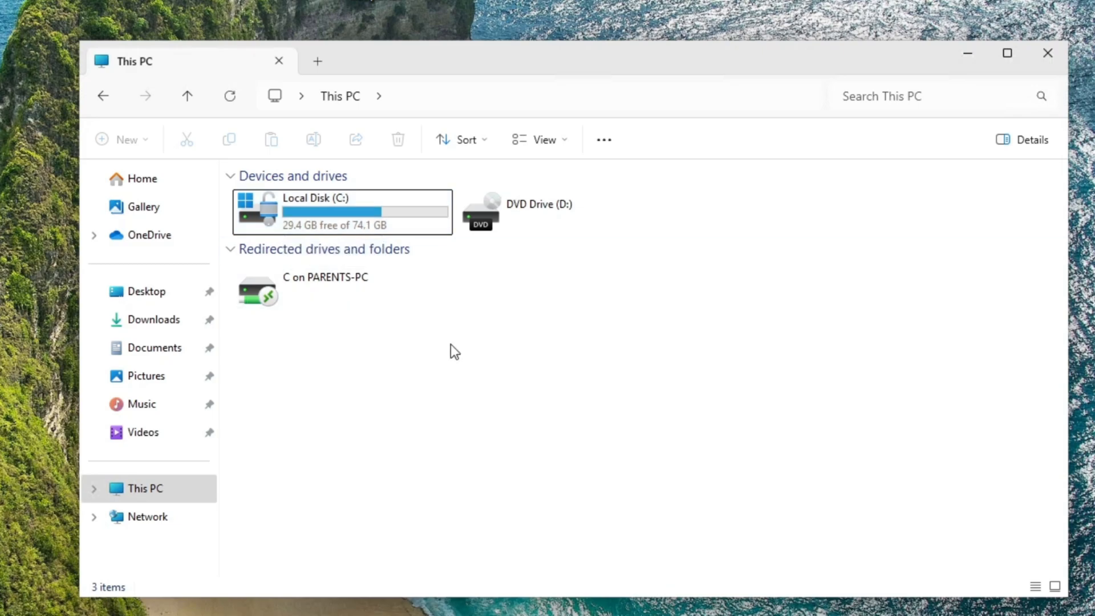